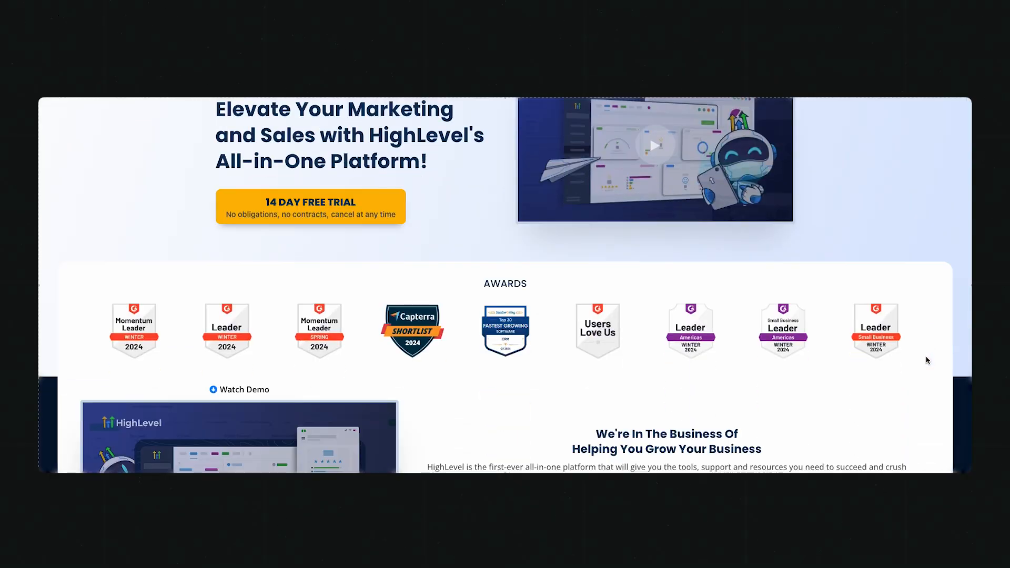
# Step: Scroll past the awards to the comparison table showing $1,612/month for other tools versus $97
pyautogui.scroll(-3)
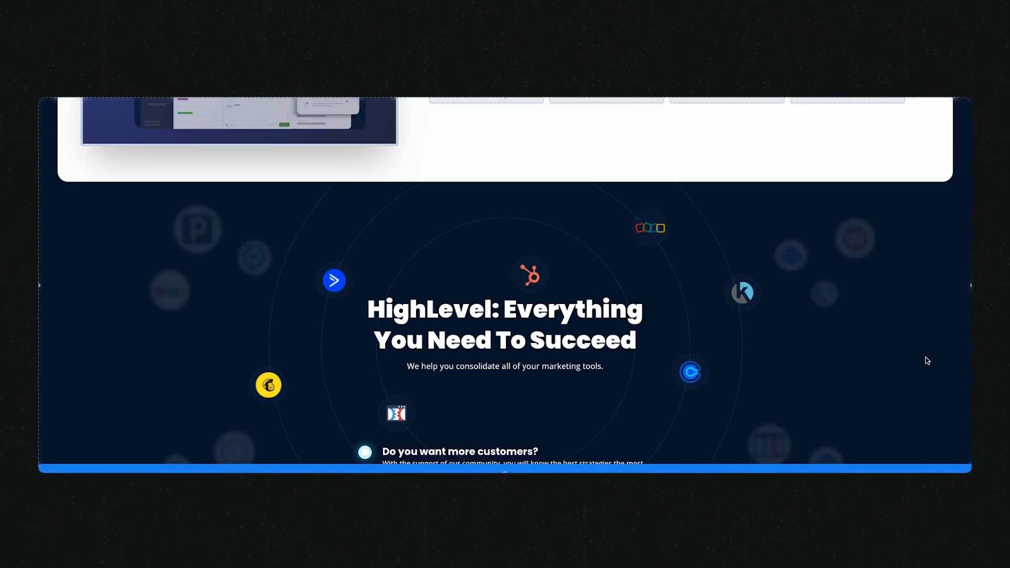
pyautogui.scroll(-3)
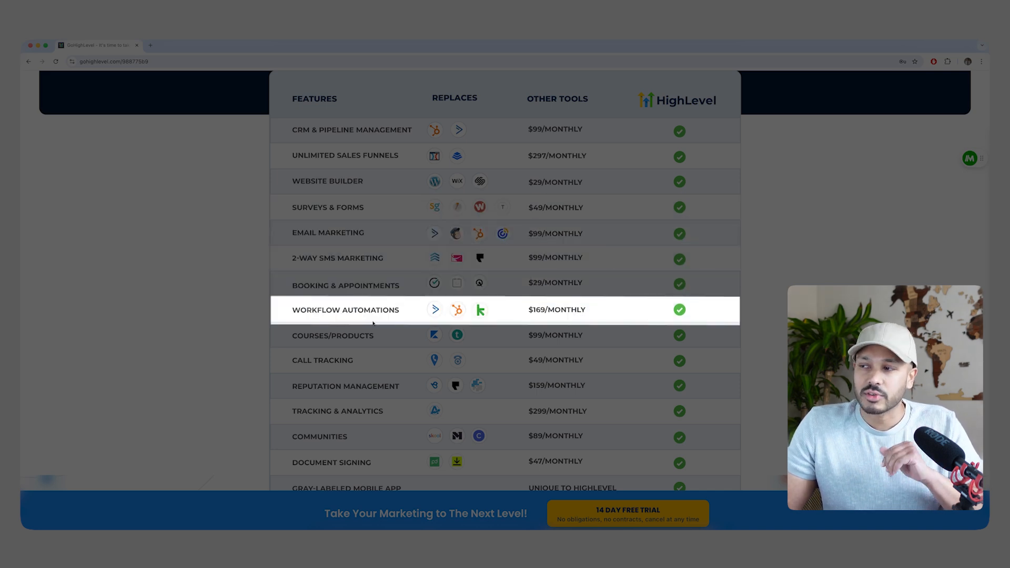
pyautogui.scroll(-3)
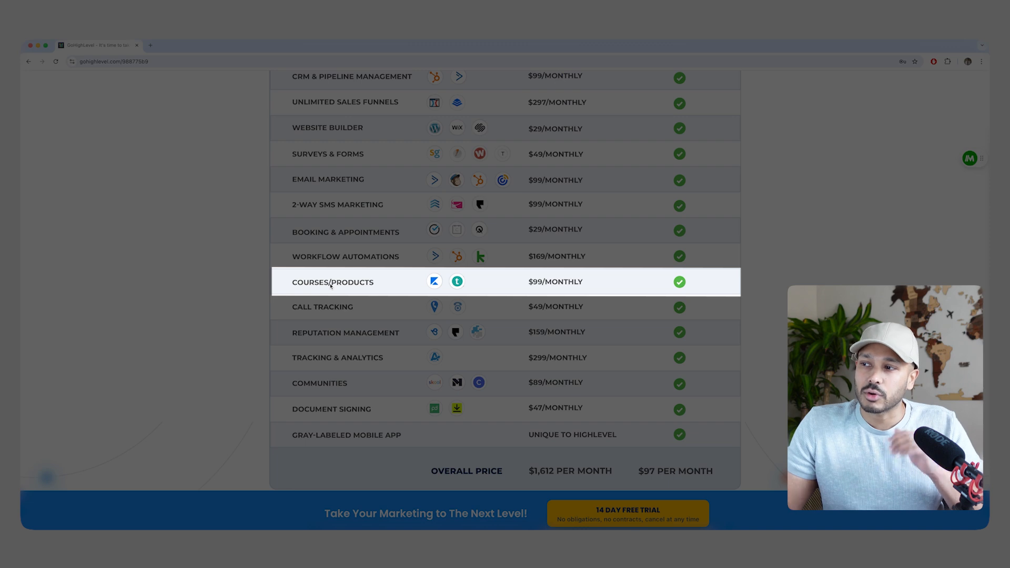
pyautogui.moveTo(322, 307)
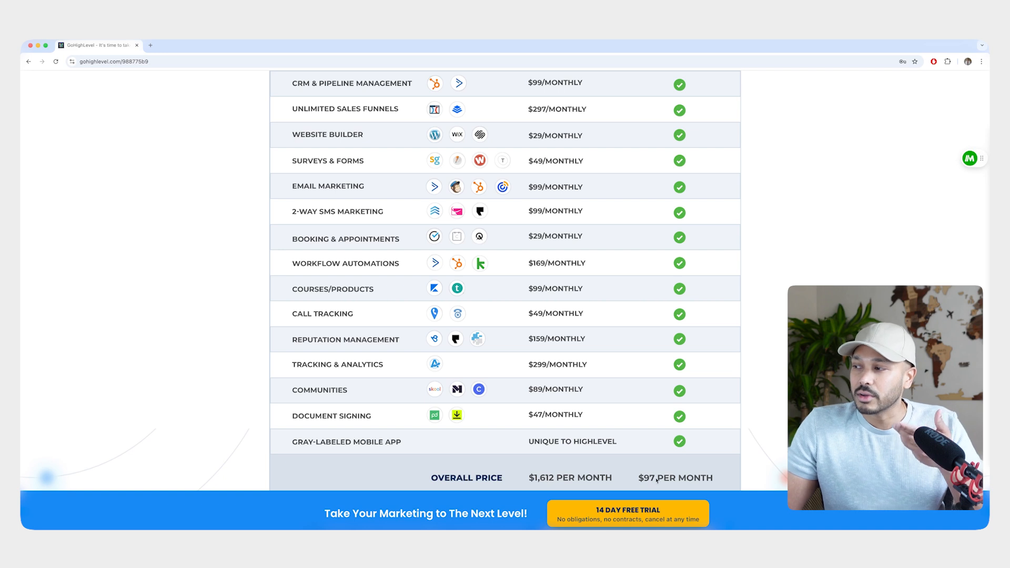
pyautogui.moveTo(554, 323)
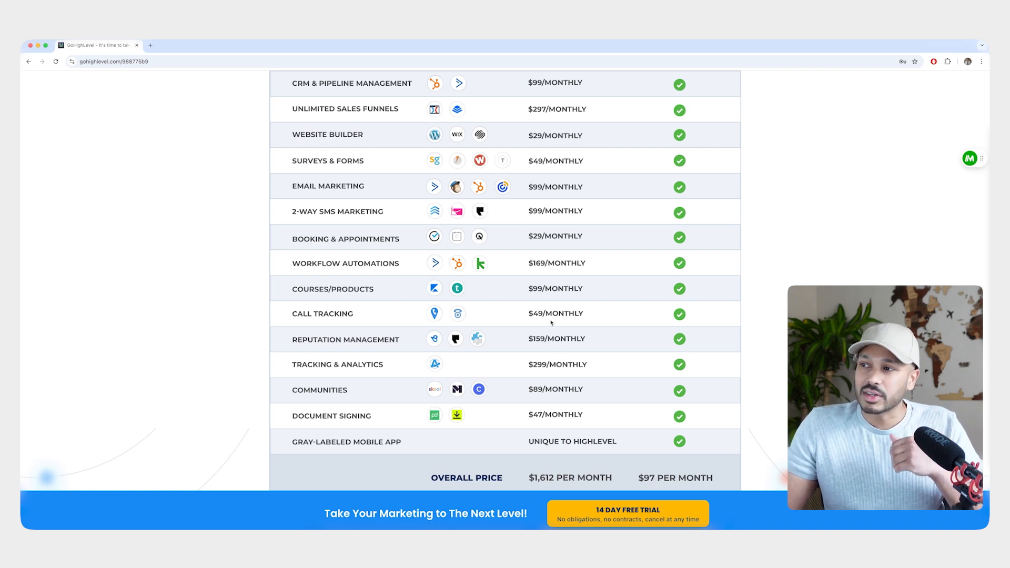
pyautogui.moveTo(556, 436)
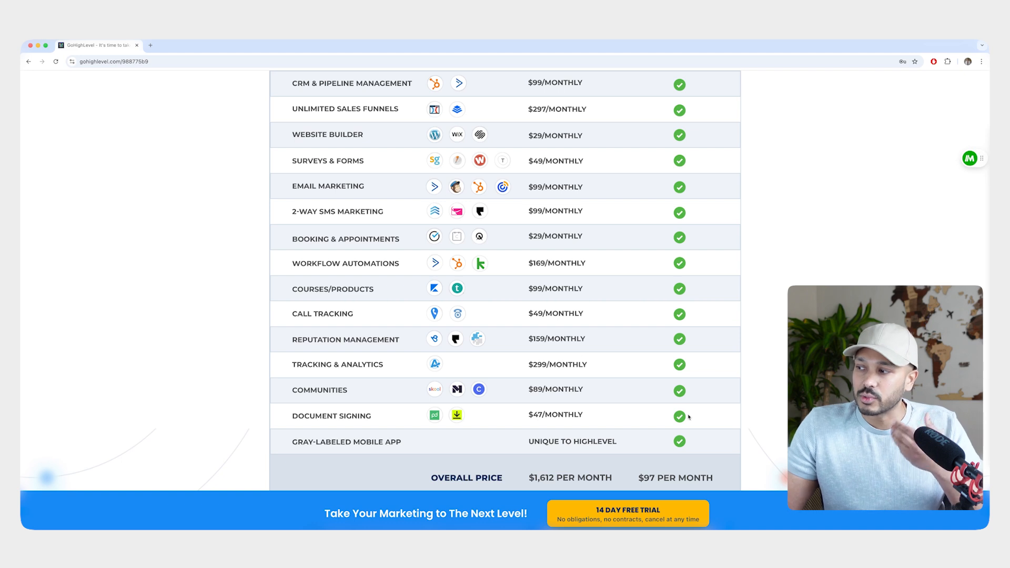
pyautogui.scroll(-3)
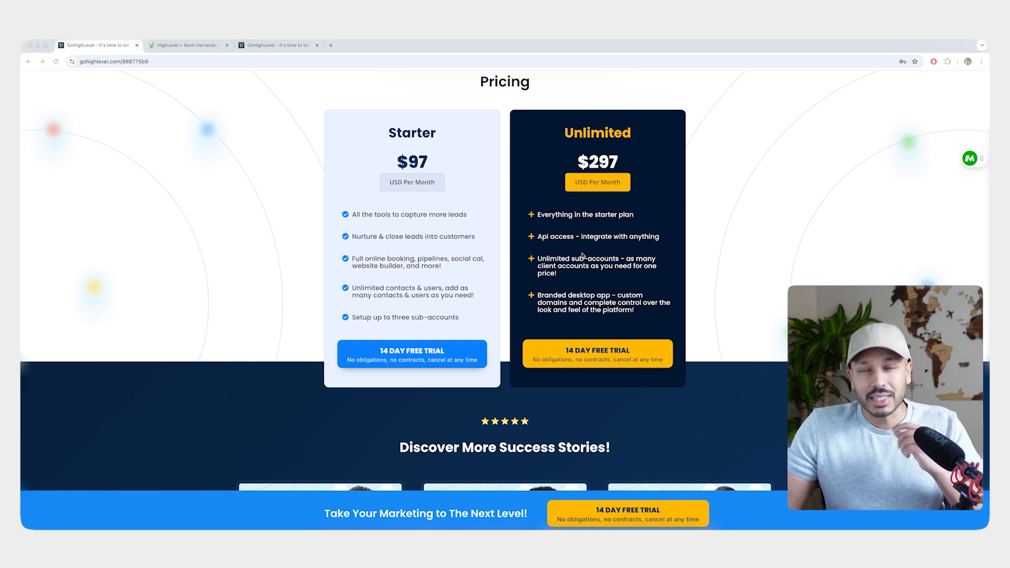
# Step: Switch to the agency account browser tab to view the Agency Dashboard
pyautogui.click(187, 45)
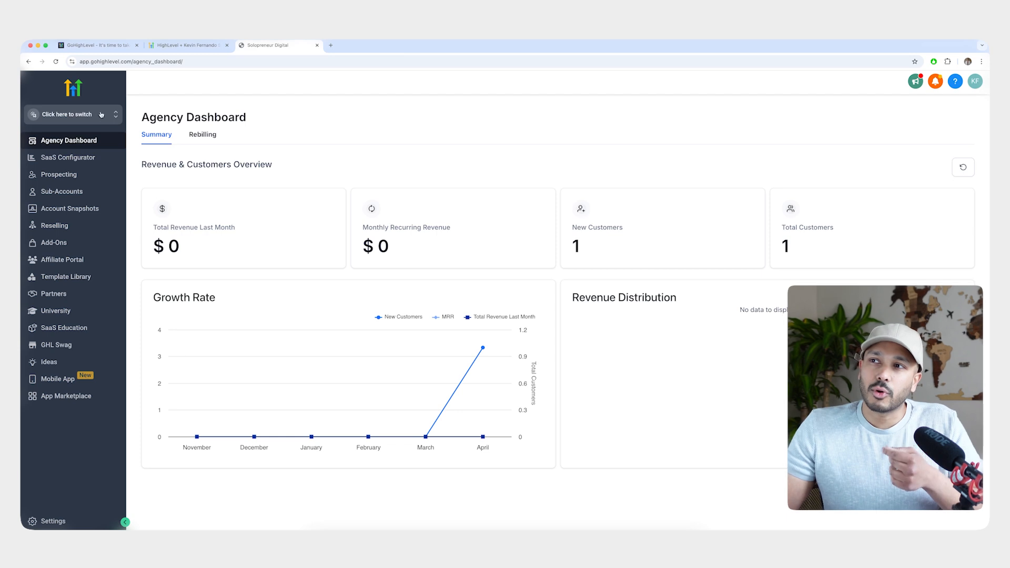
# Step: Use 'Click here to switch' to enter the Gold's Gym sub-account dashboard
pyautogui.click(66, 114)
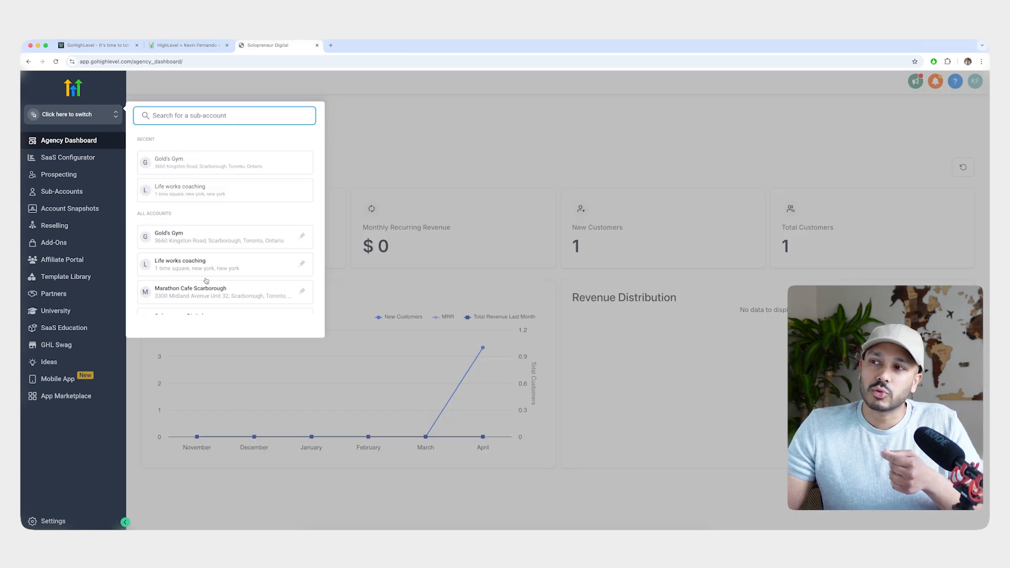
pyautogui.scroll(-3)
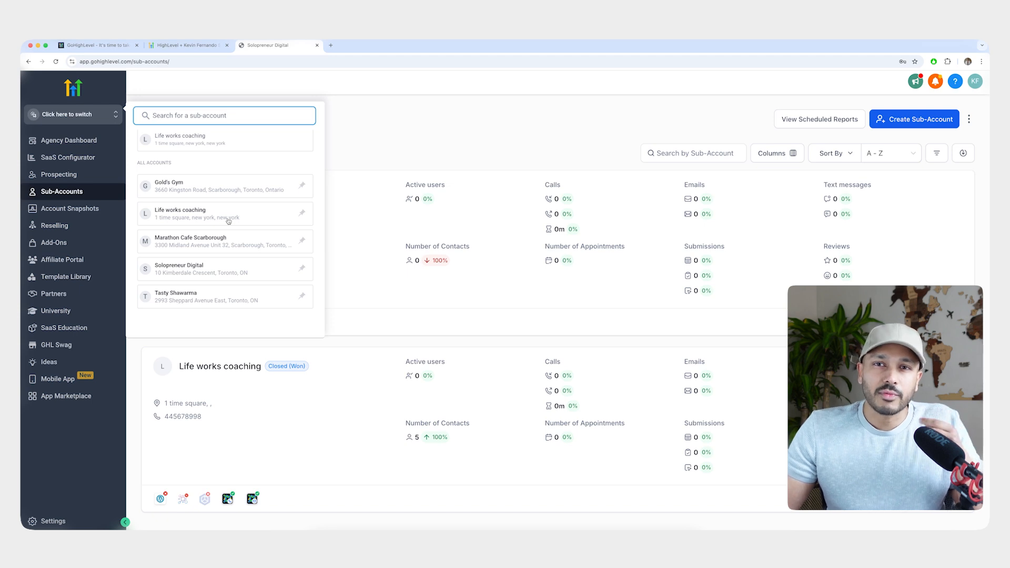
pyautogui.moveTo(225, 219)
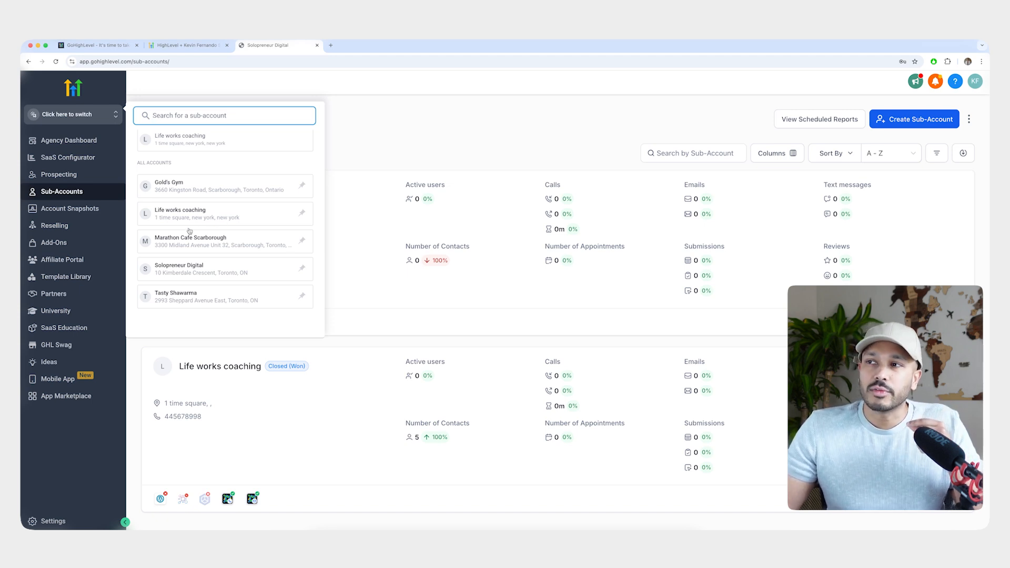
pyautogui.click(170, 185)
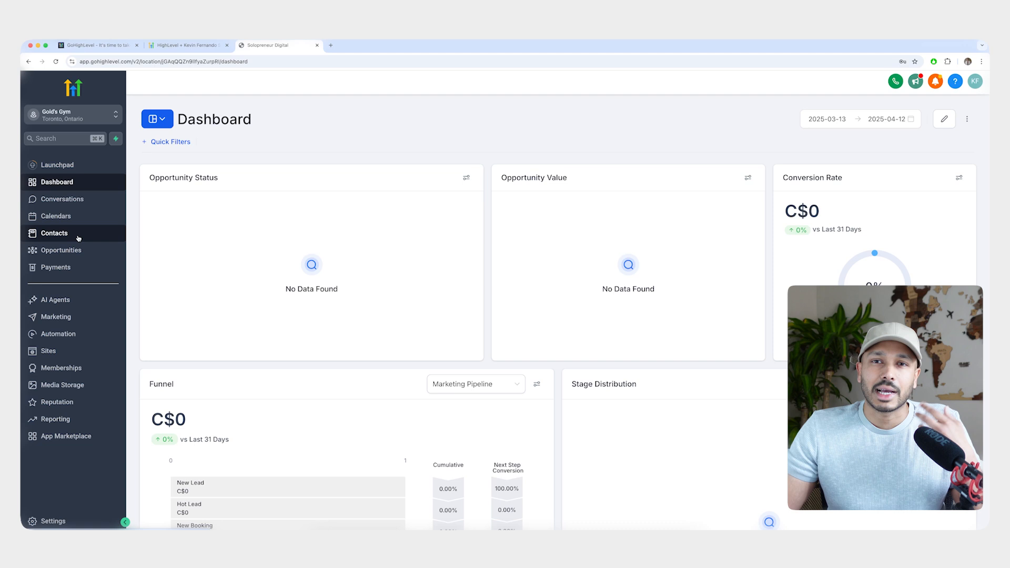
pyautogui.moveTo(56, 317)
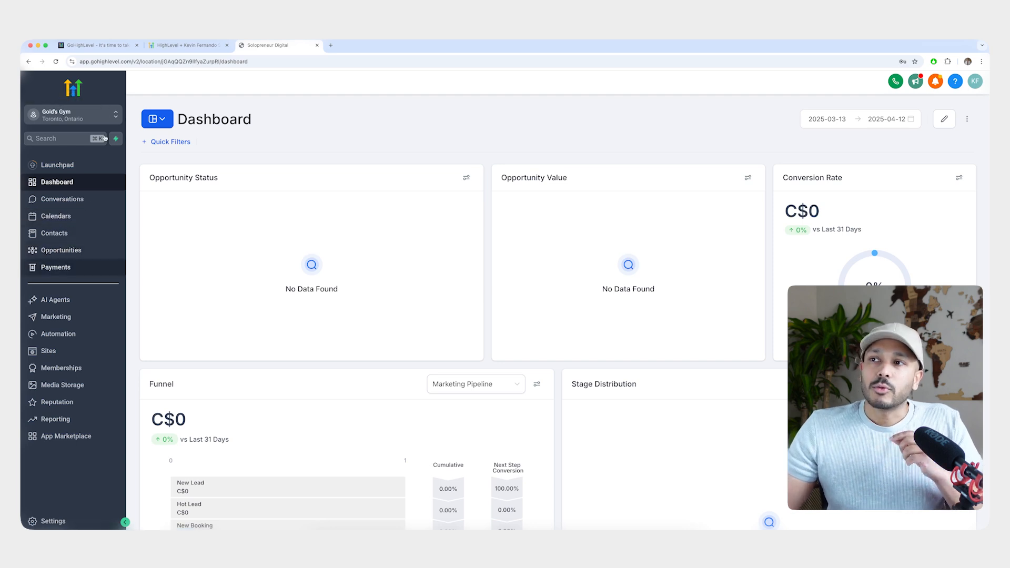
# Step: Switch back from Gold's Gym to the agency view listing the sub-accounts
pyautogui.click(73, 115)
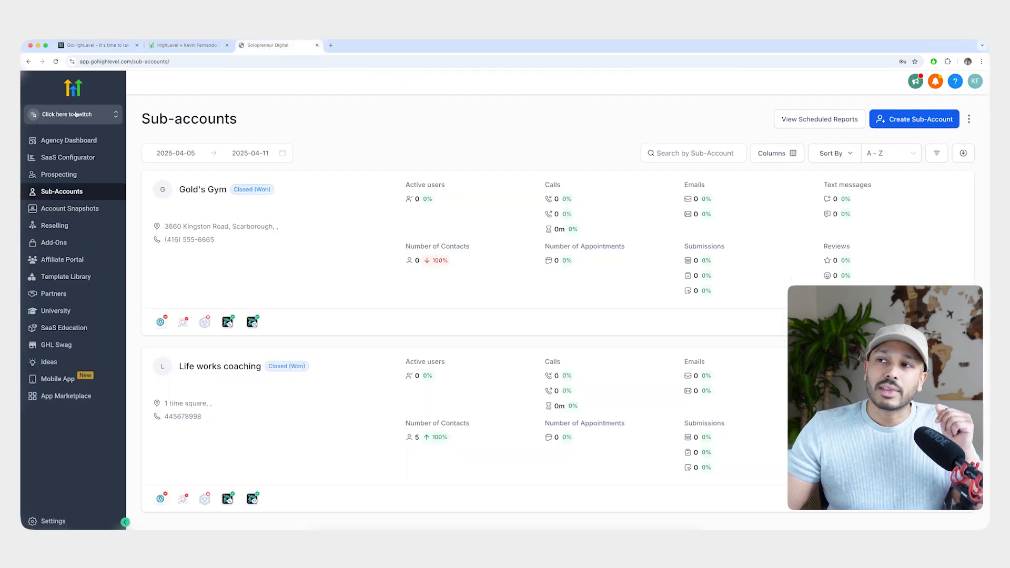
# Step: Return to the GoHighLevel website tab showing the $97 Starter and $297 Unlimited plans
pyautogui.click(68, 114)
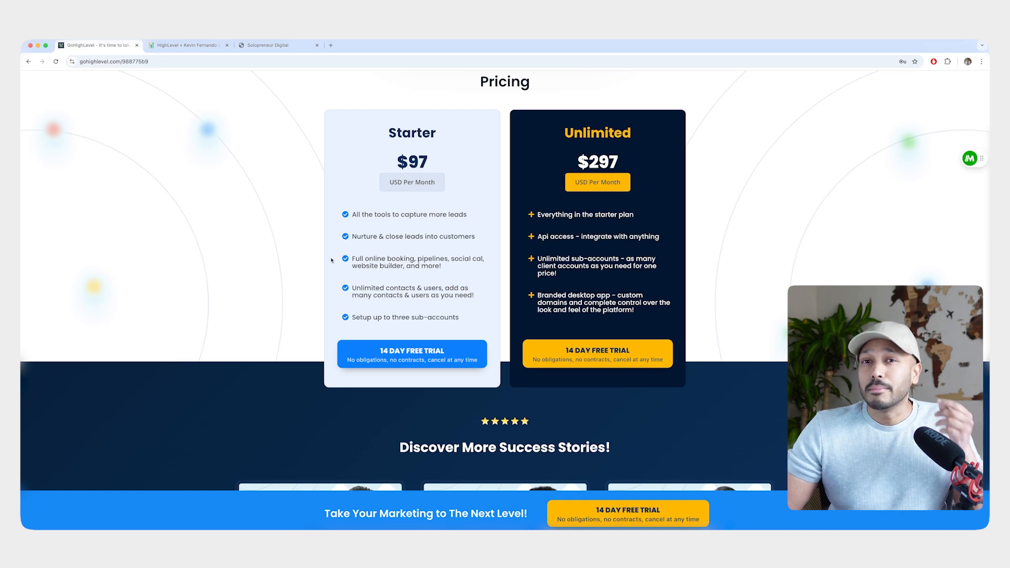
pyautogui.moveTo(331, 249)
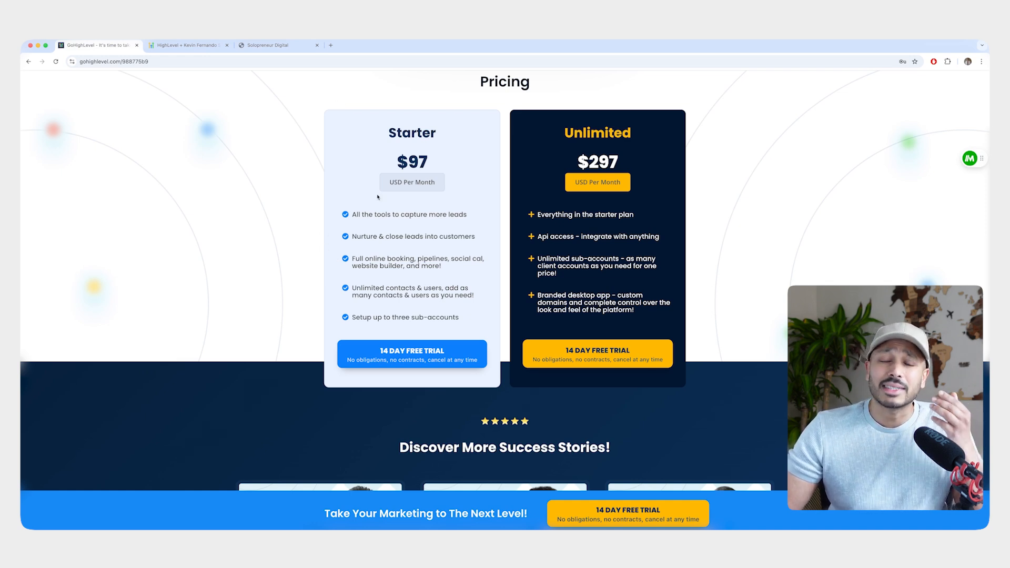
# Step: Review the comparison table and pricing, then return to the Agency Dashboard tab
pyautogui.scroll(-3)
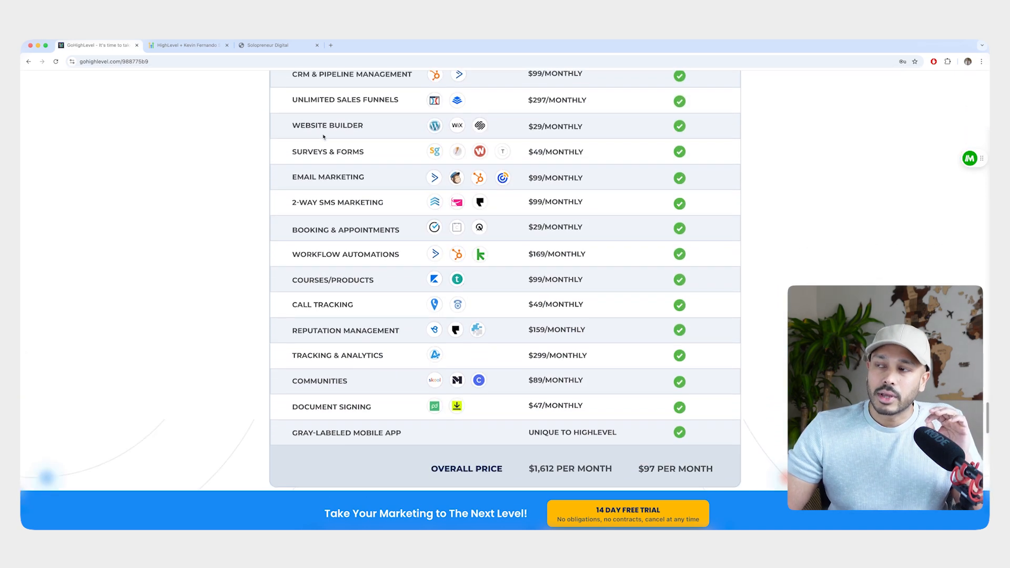
pyautogui.scroll(-3)
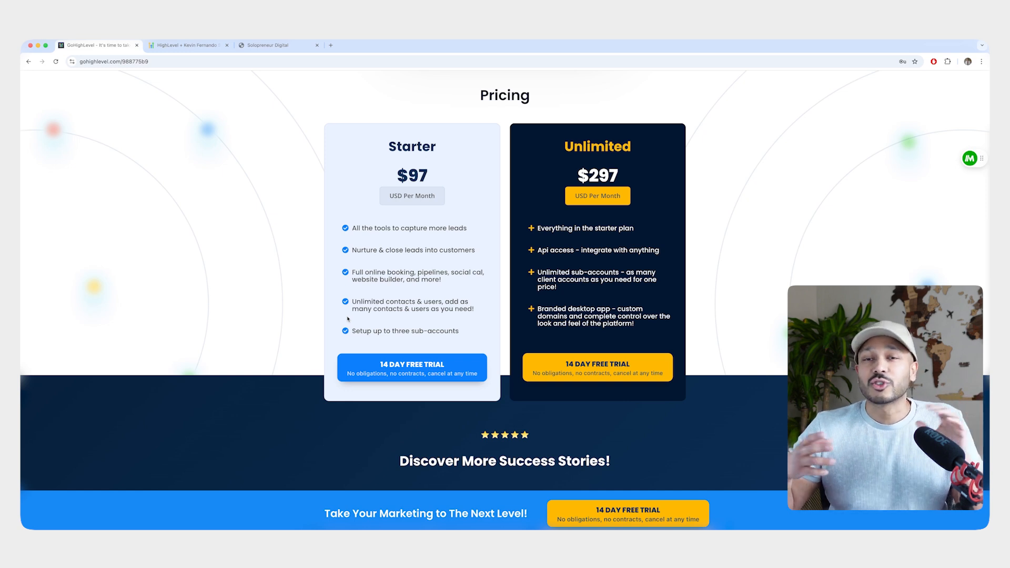
pyautogui.click(369, 45)
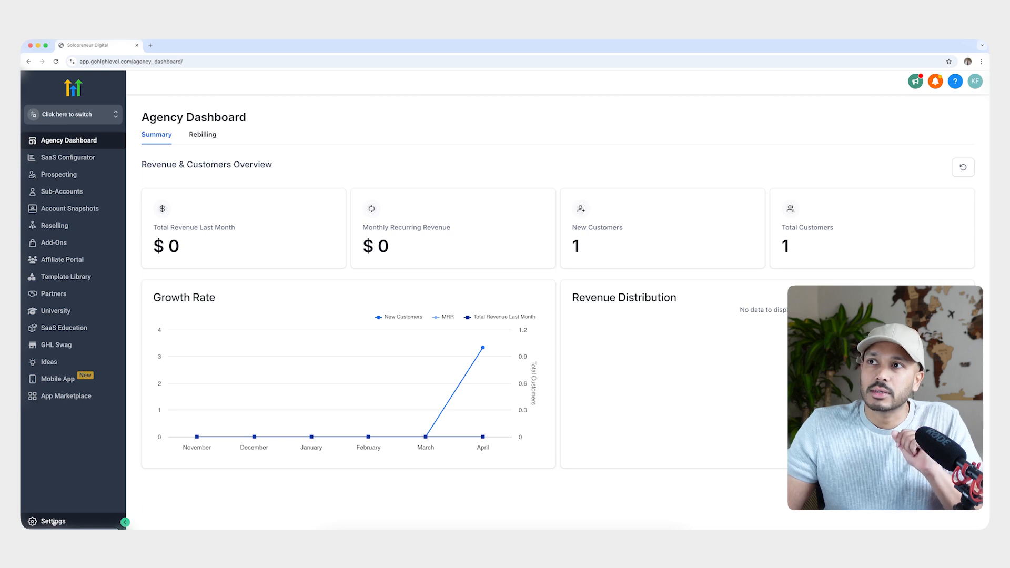
pyautogui.click(51, 521)
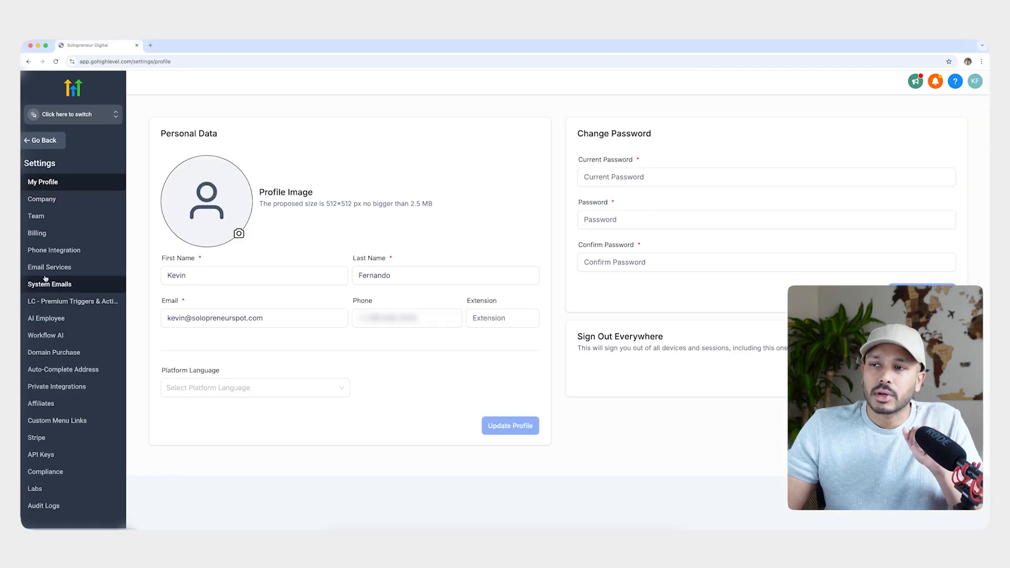
pyautogui.click(36, 438)
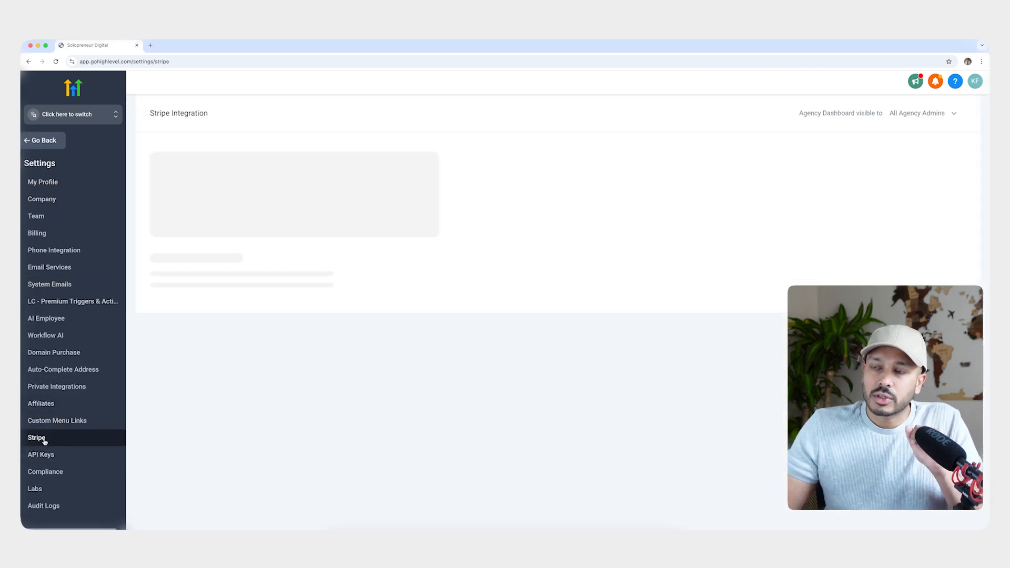
pyautogui.click(36, 438)
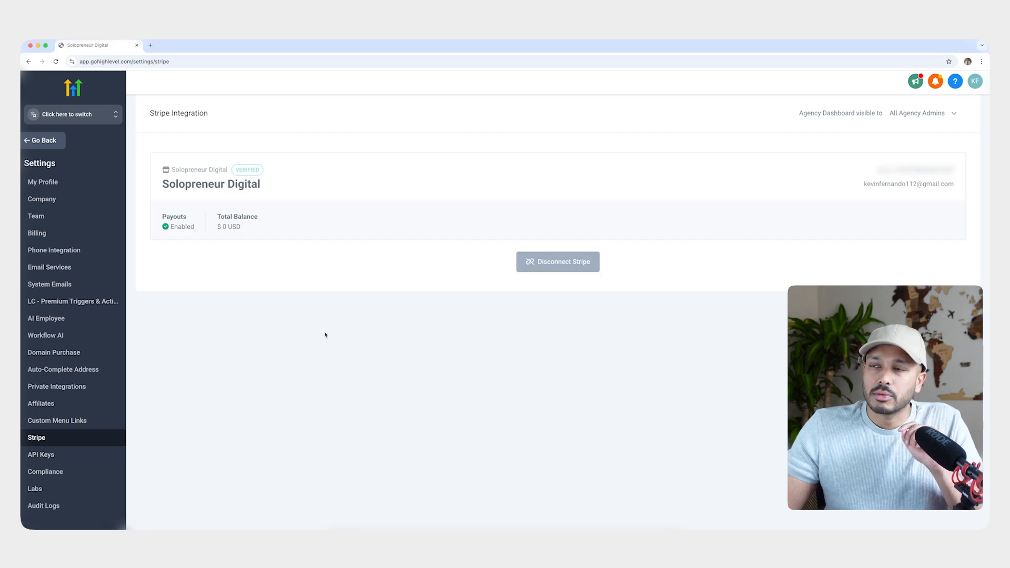
pyautogui.click(54, 251)
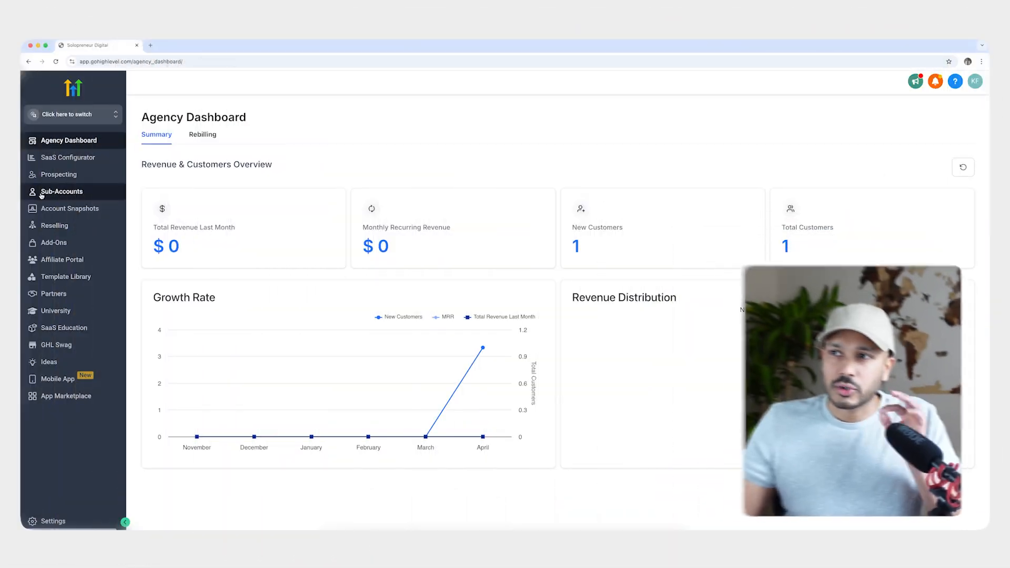
# Step: Begin a new sub-account and browse the SaaS snapshot templates
pyautogui.click(62, 191)
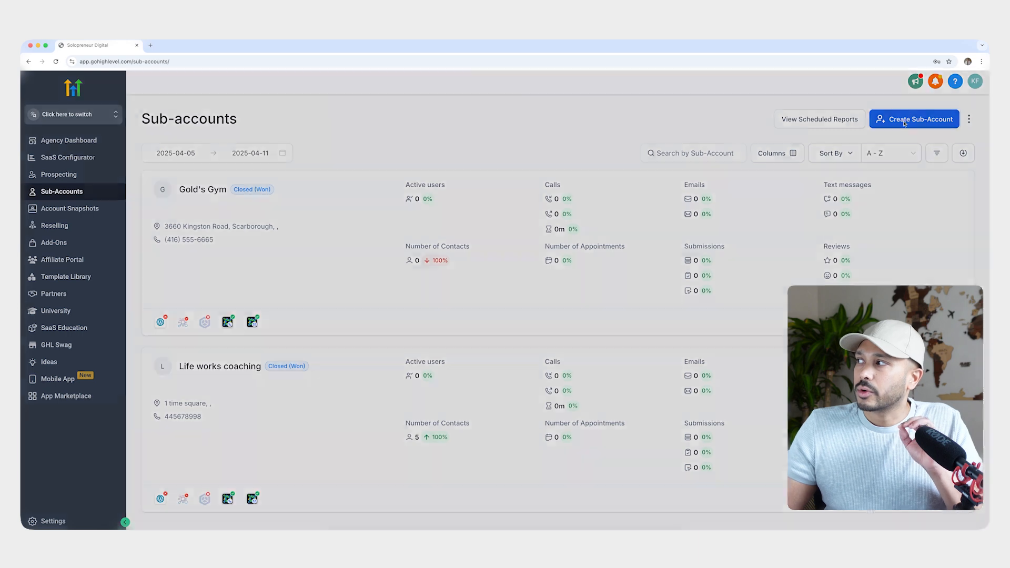
pyautogui.click(914, 119)
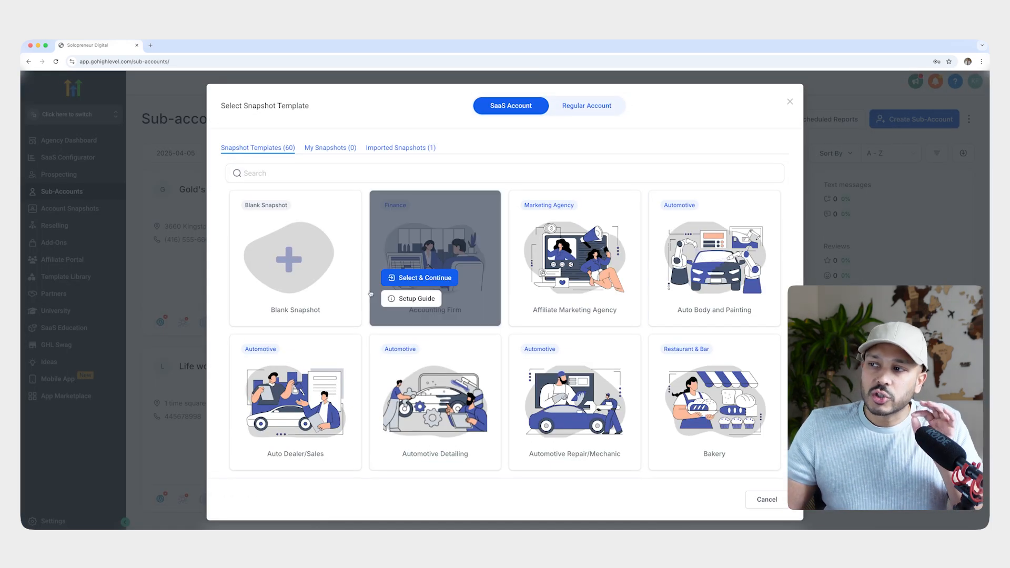
pyautogui.moveTo(574, 258)
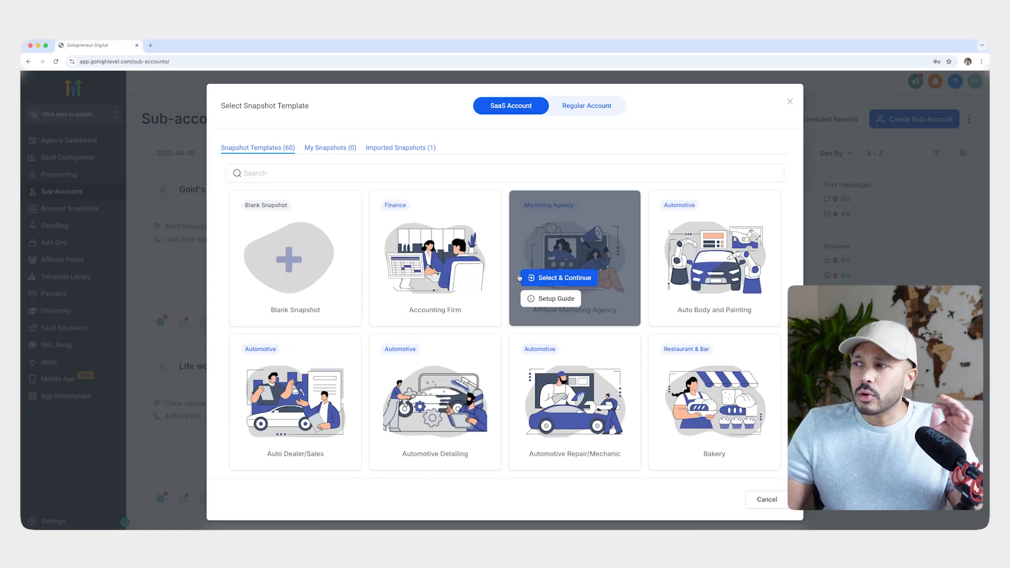
pyautogui.moveTo(435, 258)
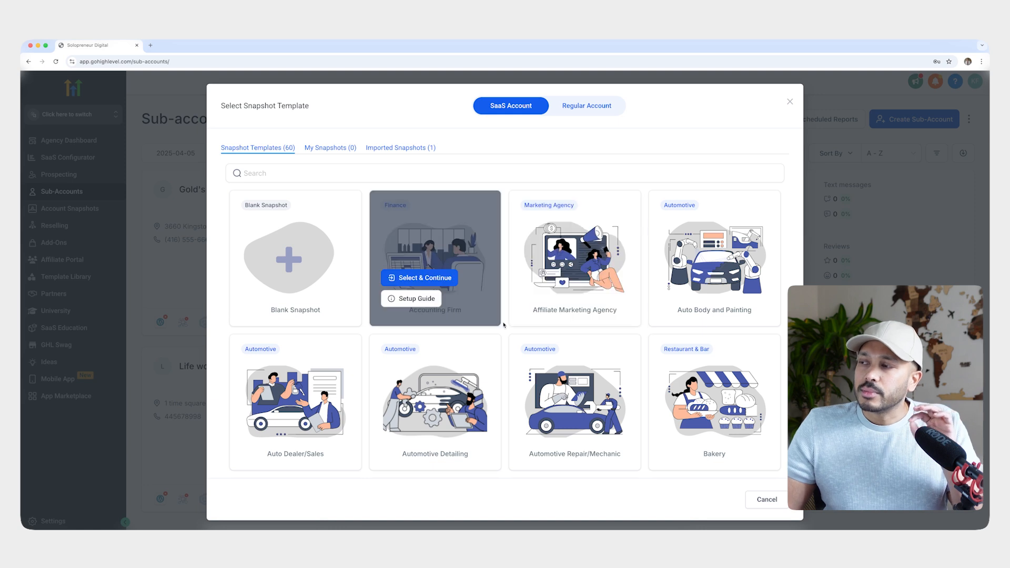
pyautogui.moveTo(575, 258)
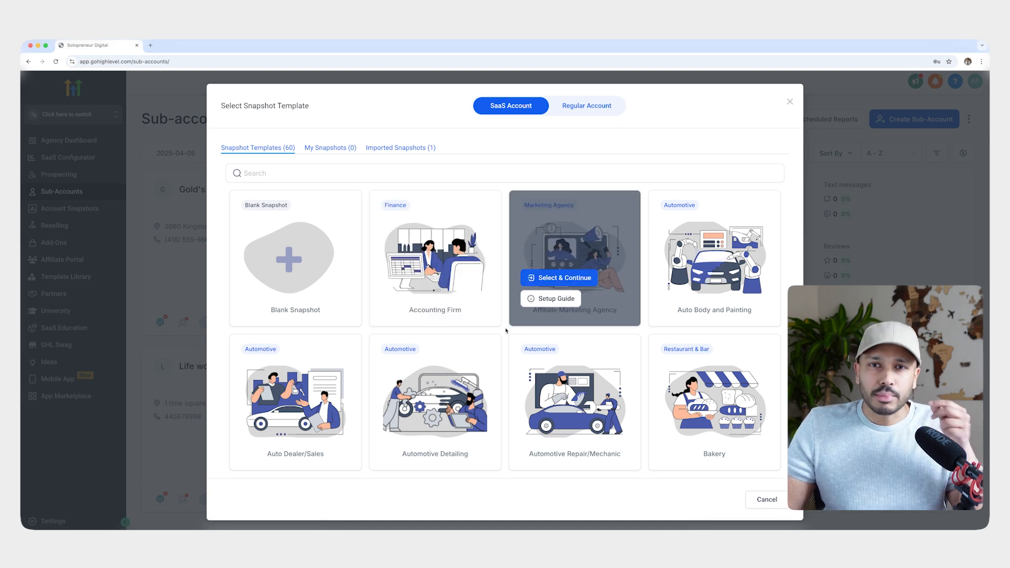
pyautogui.scroll(-3)
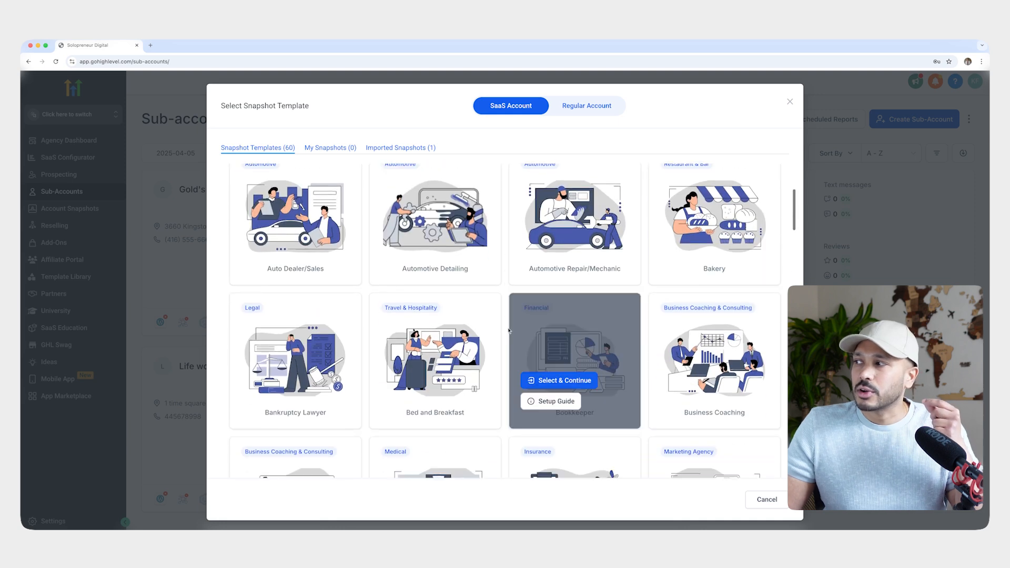
pyautogui.scroll(-3)
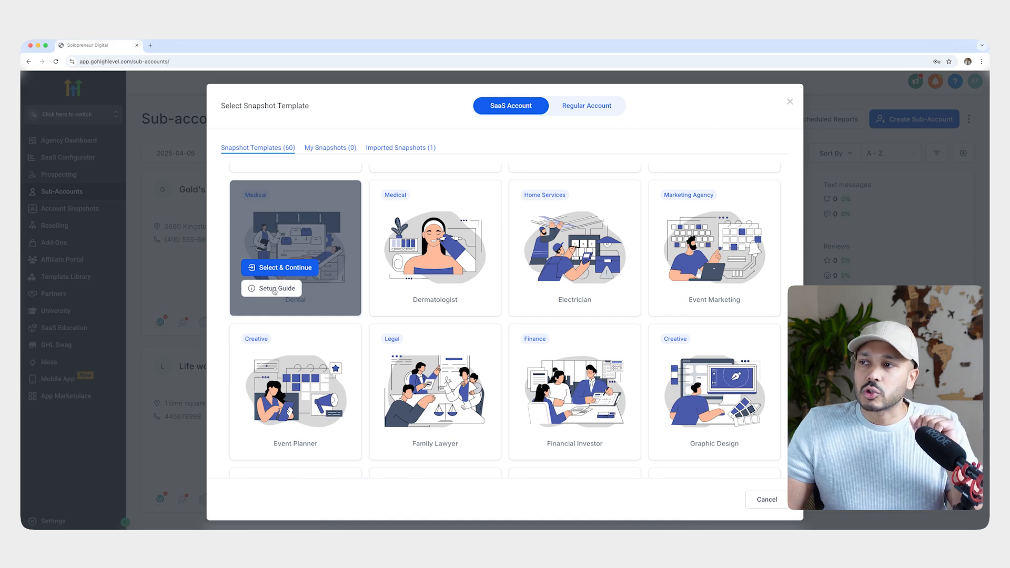
# Step: Review the Dental snapshot's setup guide and continue to the location search map
pyautogui.click(276, 289)
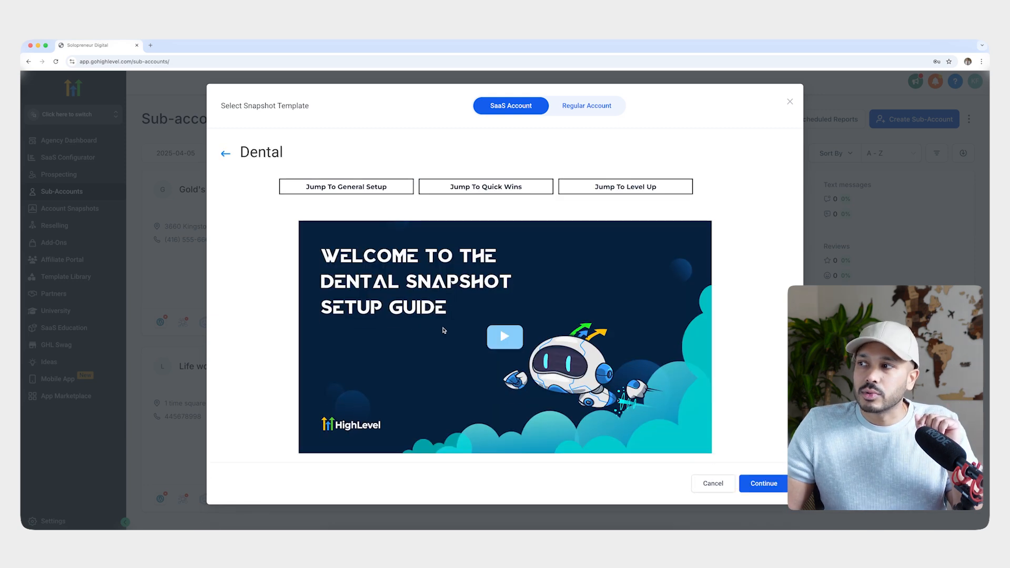
pyautogui.scroll(-3)
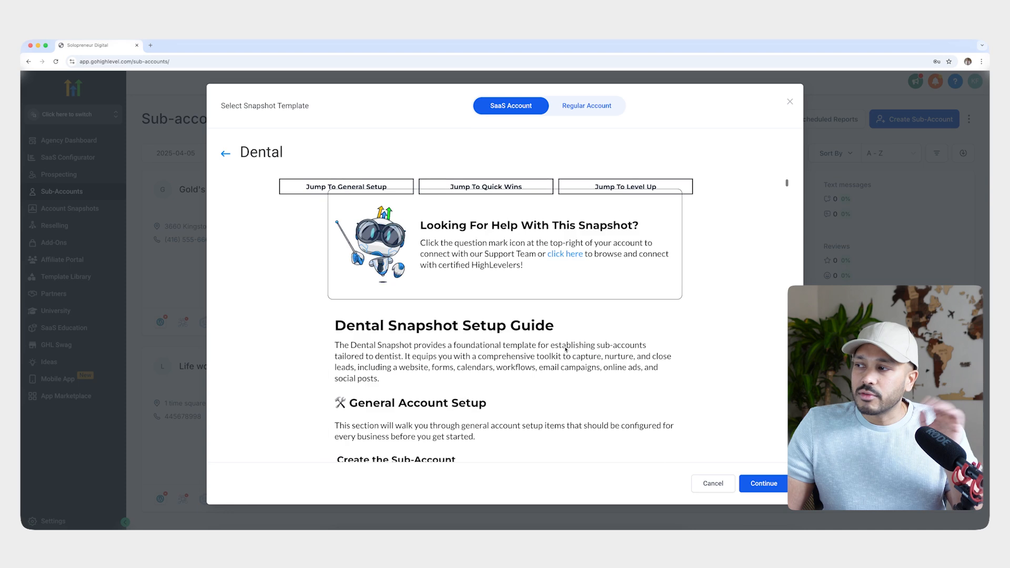
pyautogui.scroll(-3)
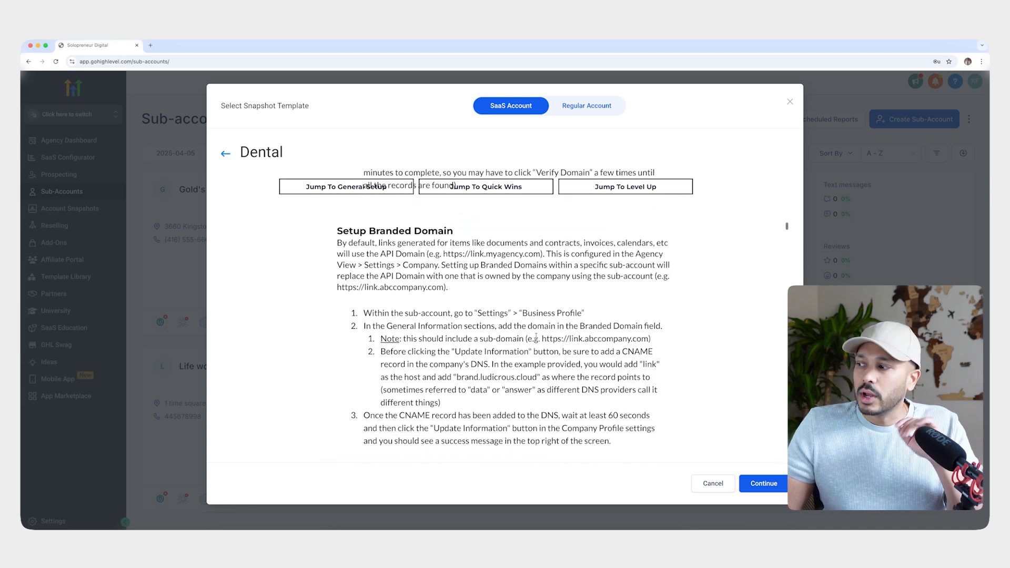
pyautogui.scroll(-3)
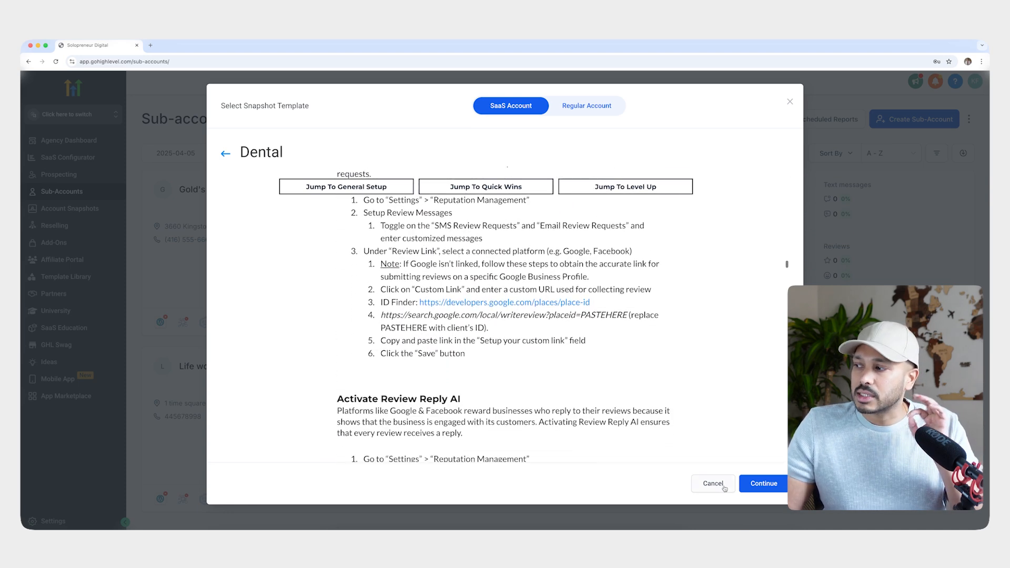
pyautogui.click(226, 152)
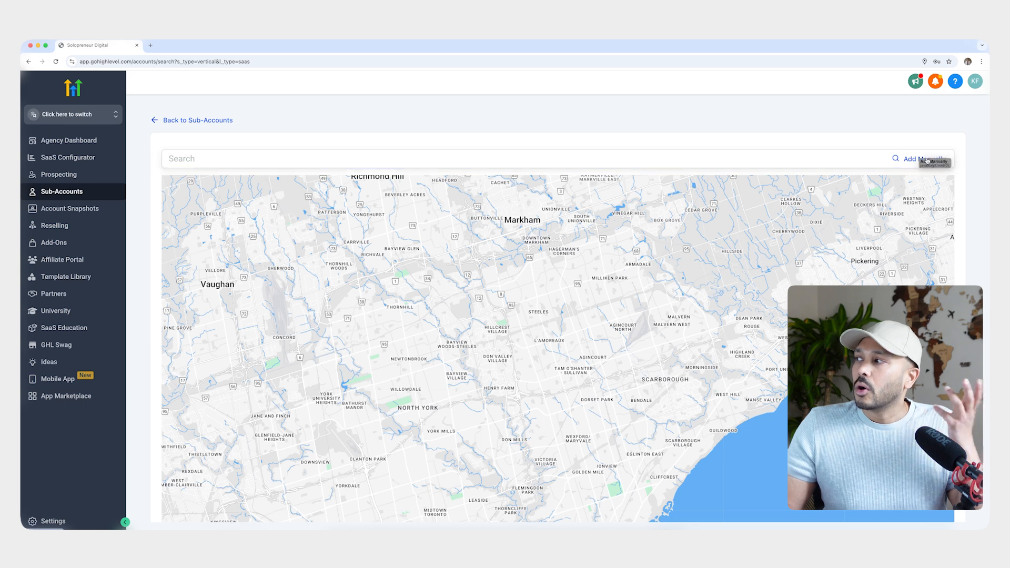
# Step: Switch into the Gold's Gym sub-account to view its Launchpad of integrations
pyautogui.click(920, 159)
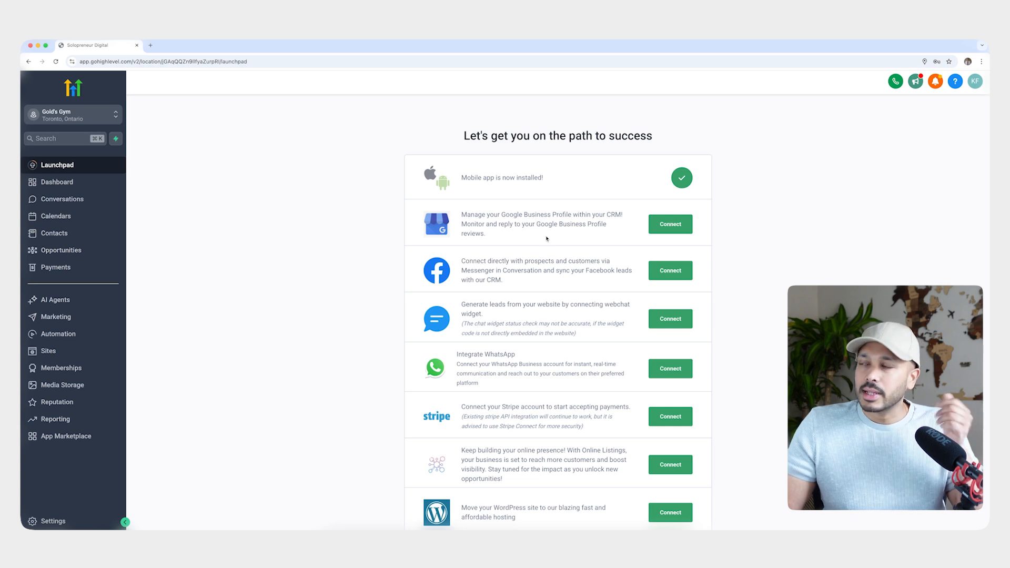
# Step: Scroll the Launchpad's integration list for Google, Facebook and Stripe
pyautogui.scroll(-3)
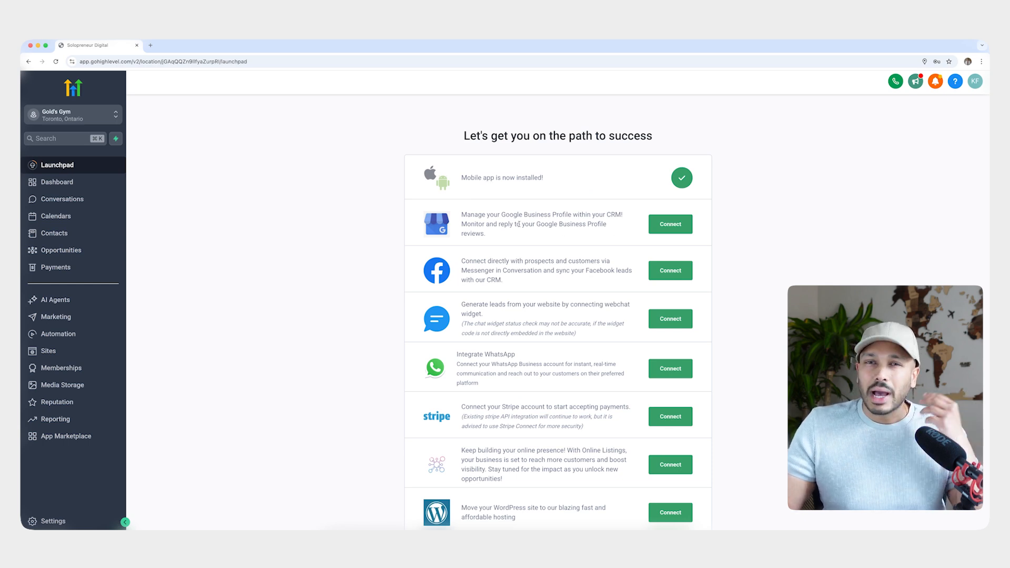
pyautogui.moveTo(630, 254)
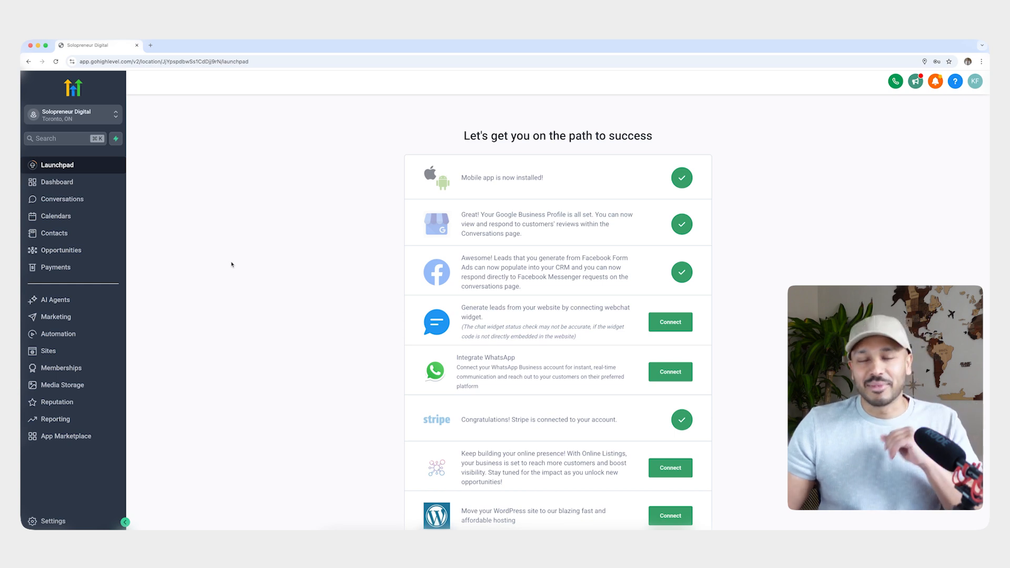
# Step: Visit Dashboard, Conversations and Contacts, ending on the Service Pipeline Opportunities board
pyautogui.click(56, 183)
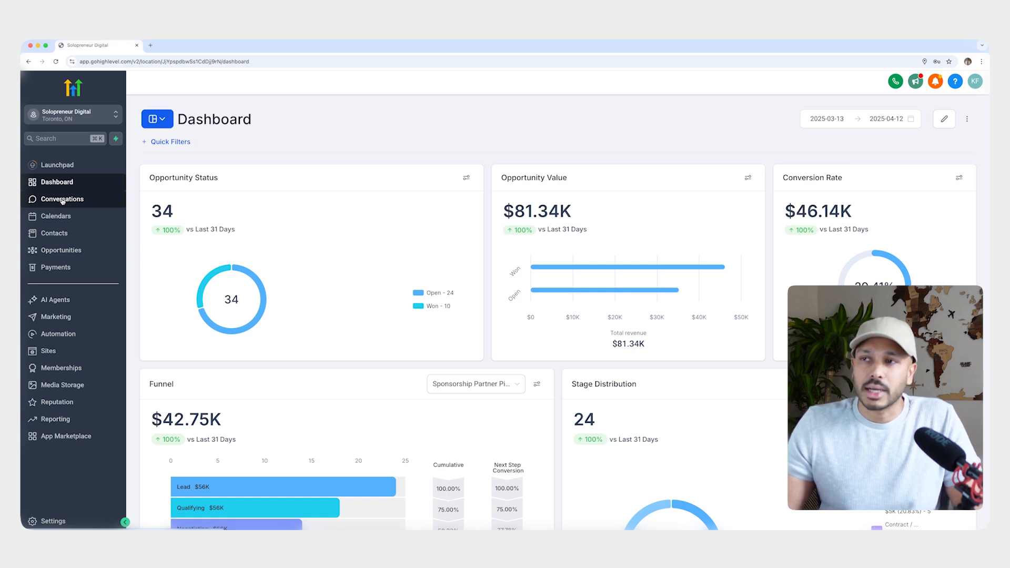
pyautogui.click(63, 199)
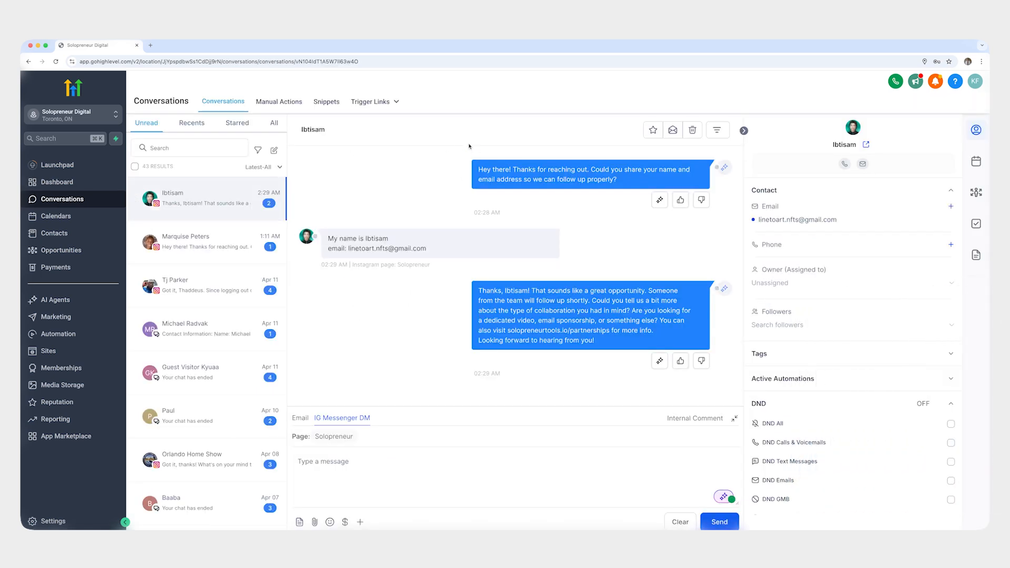
pyautogui.moveTo(292, 255)
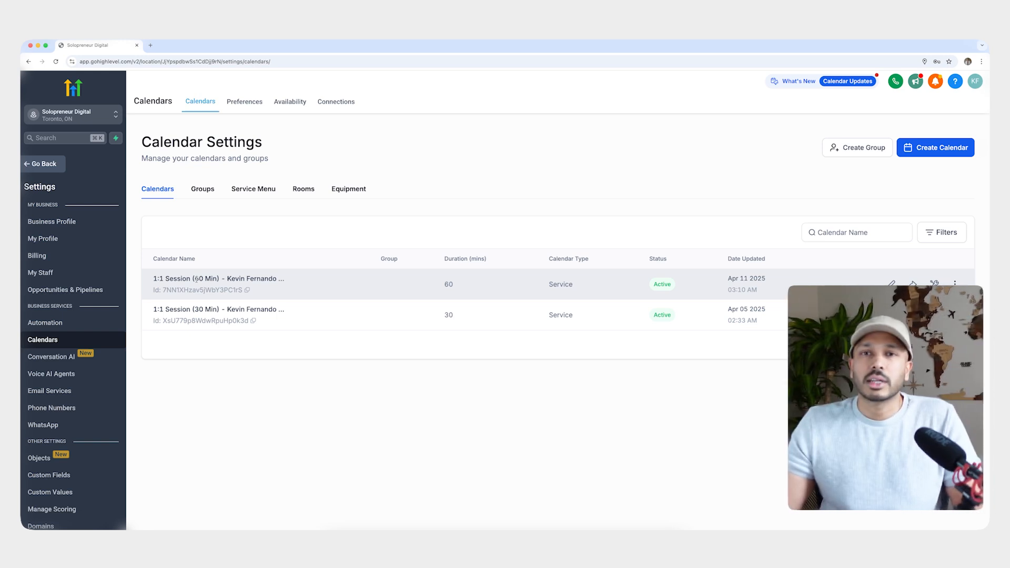
pyautogui.click(53, 233)
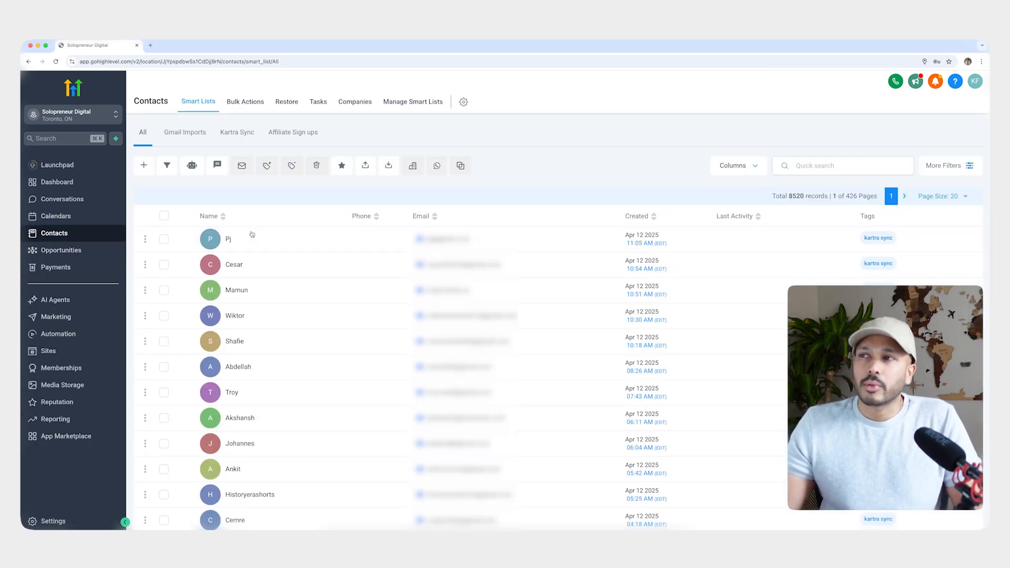
pyautogui.moveTo(240, 228)
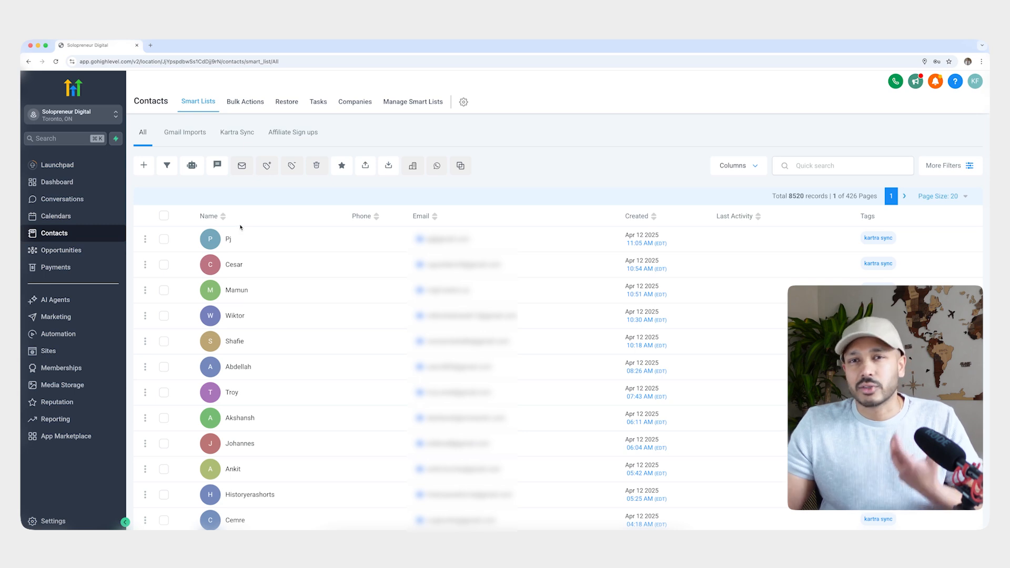
pyautogui.click(62, 250)
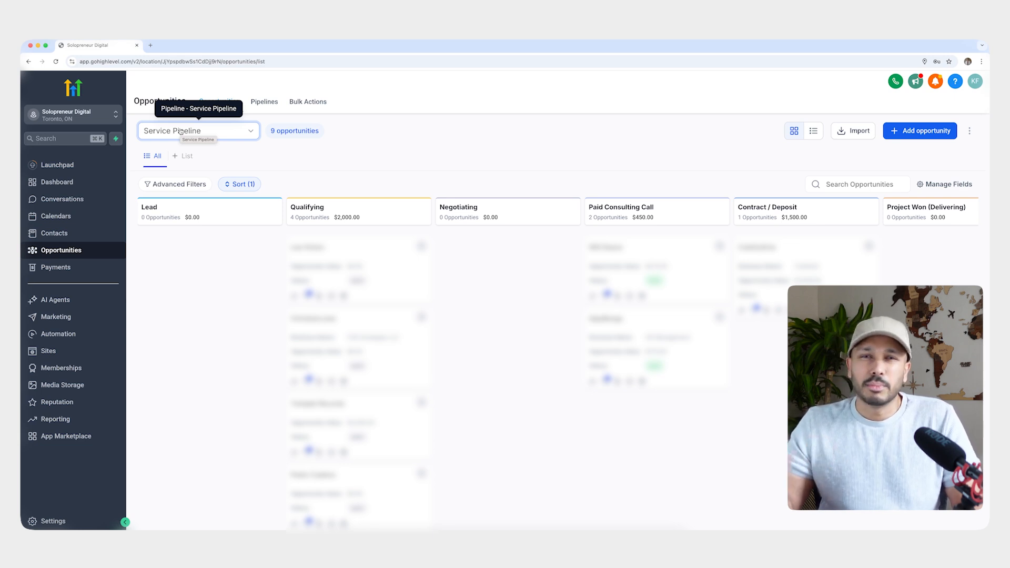
# Step: Browse the Payments section, landing on Invoices & Estimates with one paid $75.00 invoice
pyautogui.click(56, 266)
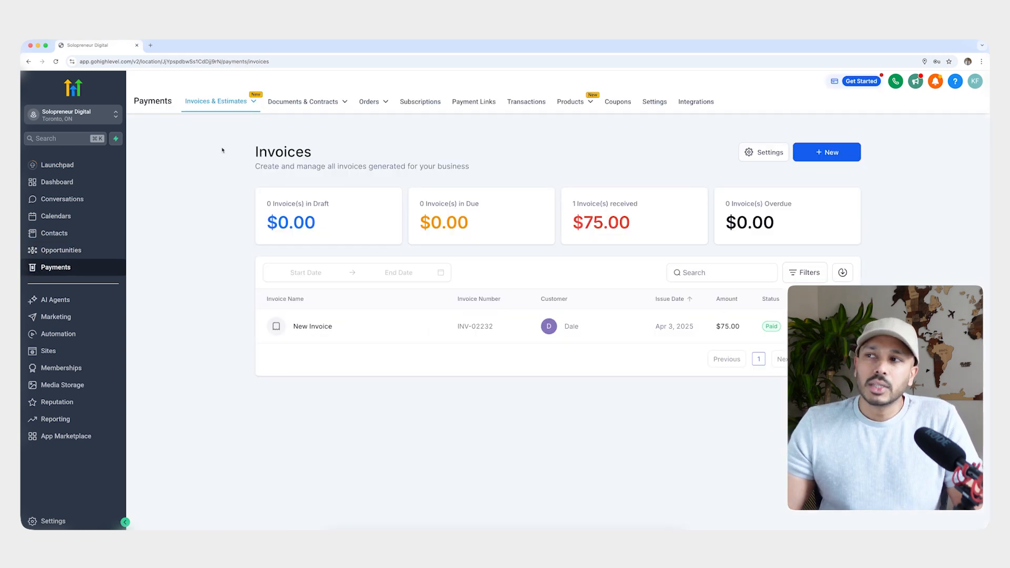
pyautogui.click(303, 103)
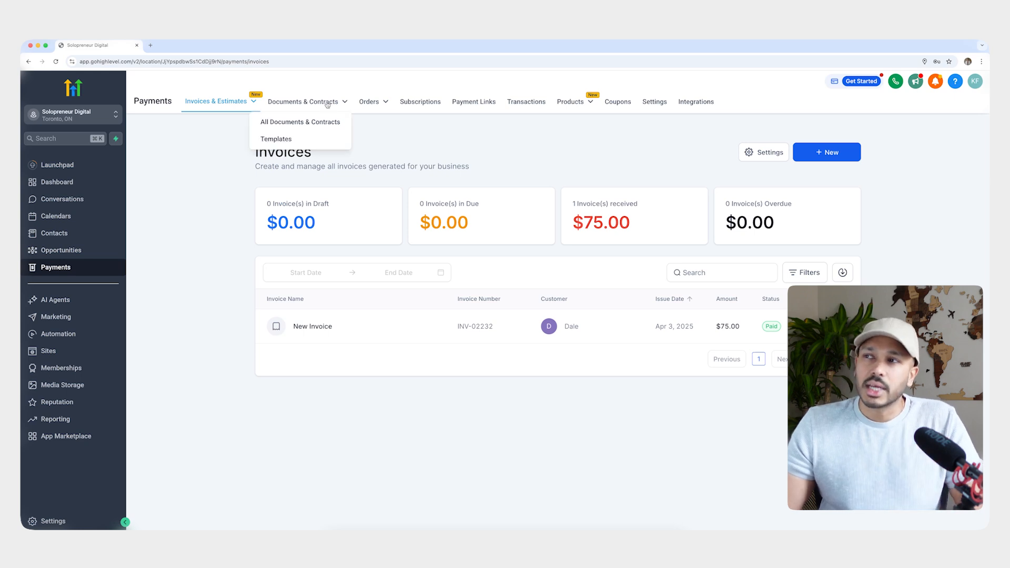
pyautogui.click(392, 148)
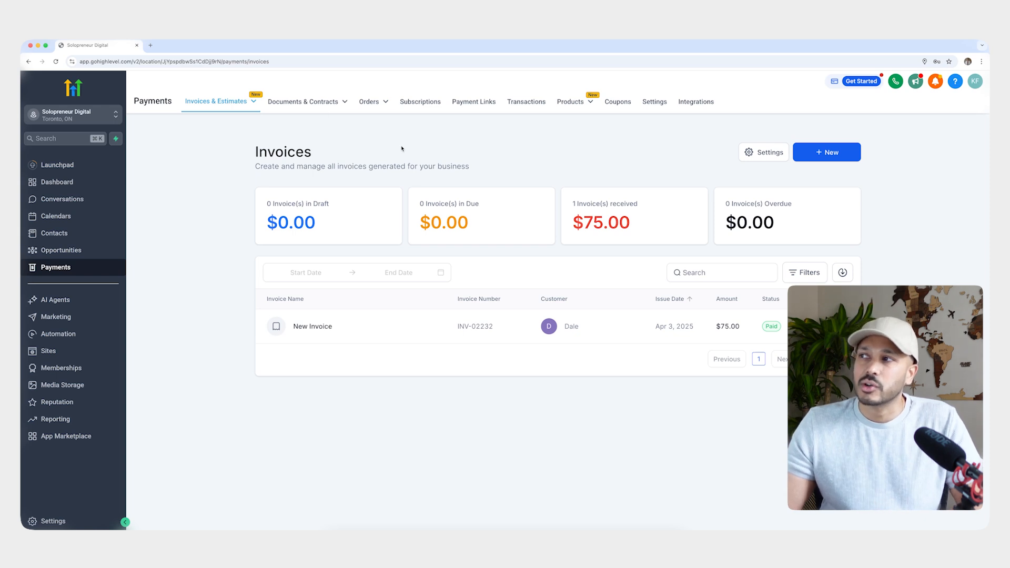
pyautogui.click(572, 102)
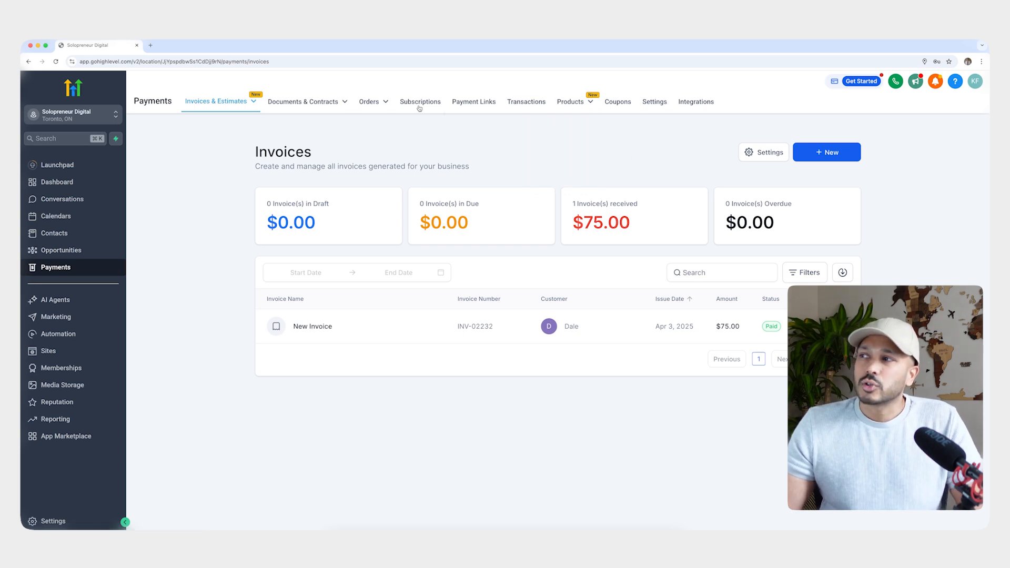
pyautogui.moveTo(332, 152)
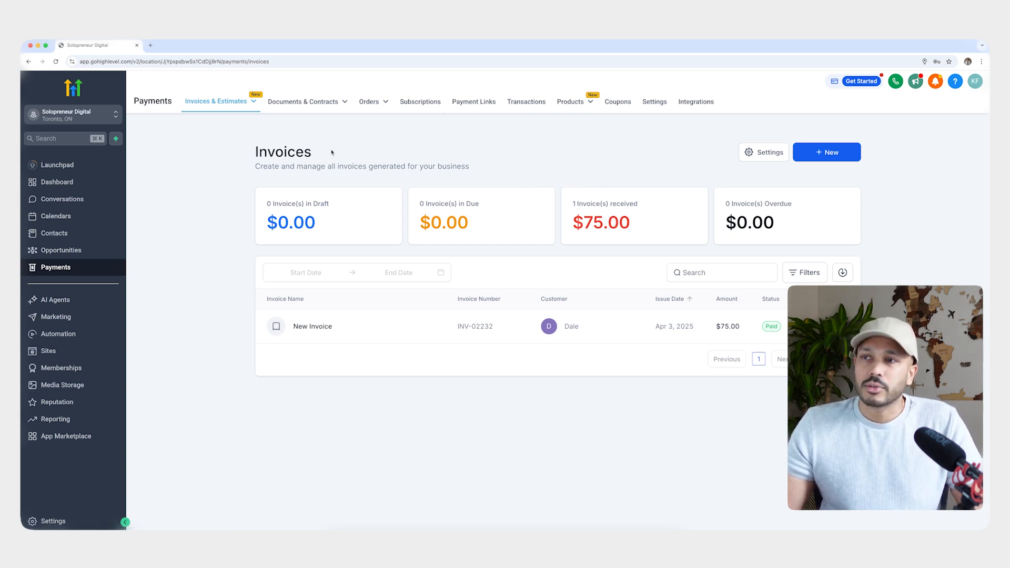
# Step: Review the AI Agents Voice AI list showing two inbound agents
pyautogui.click(54, 300)
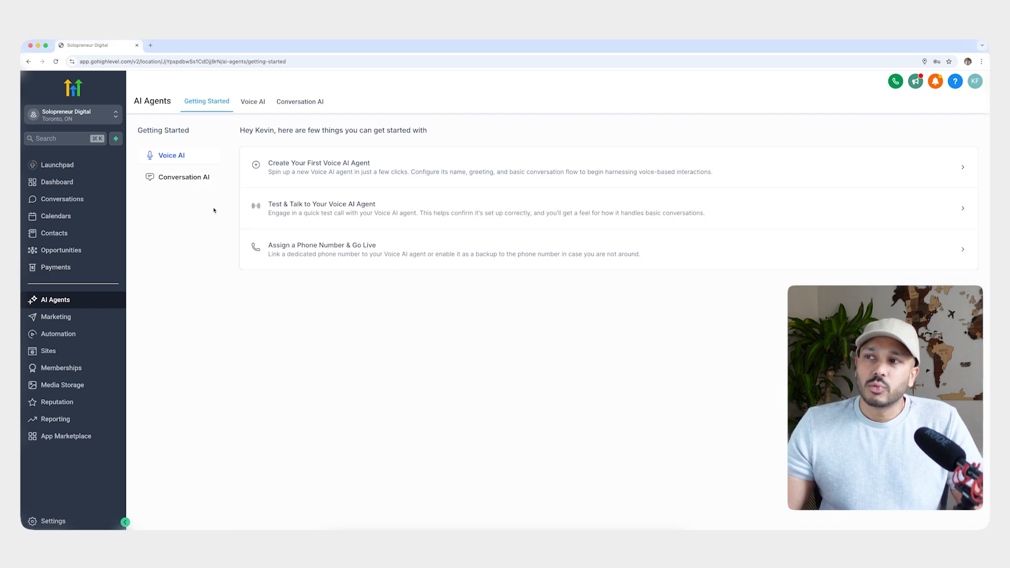
pyautogui.click(253, 101)
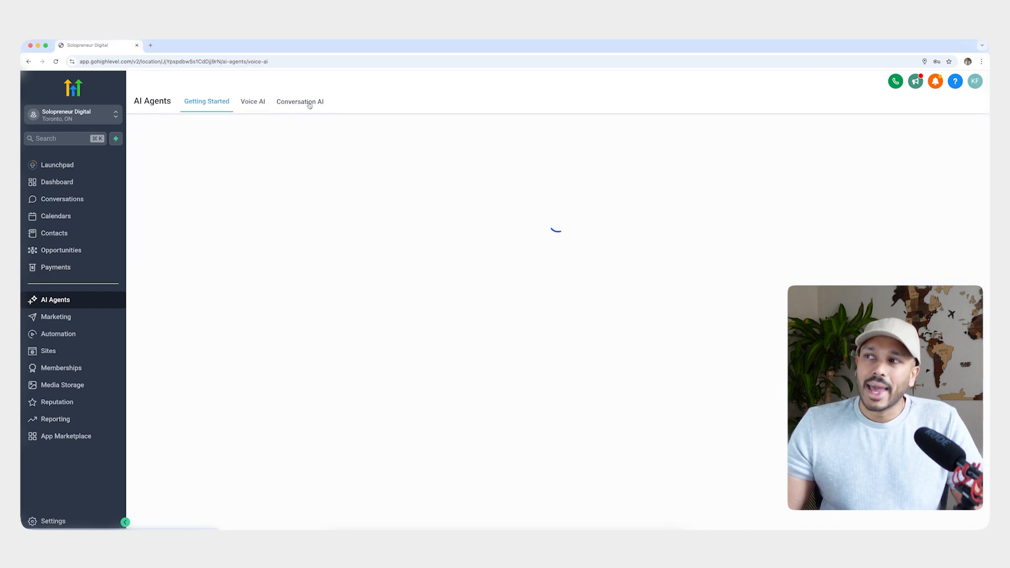
pyautogui.click(253, 101)
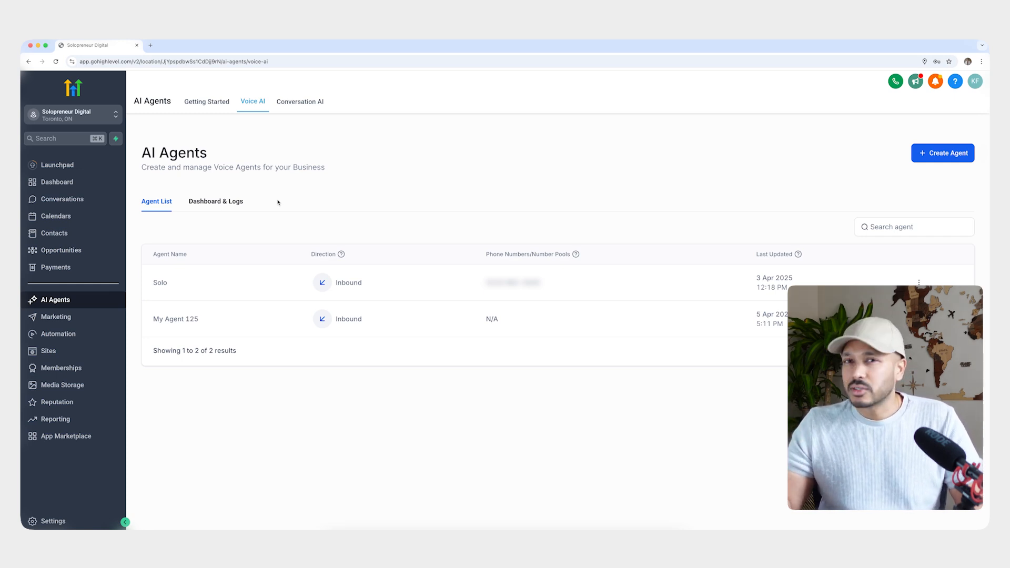
# Step: Move through Conversations to the Marketing Social Planner with no posts yet
pyautogui.click(62, 199)
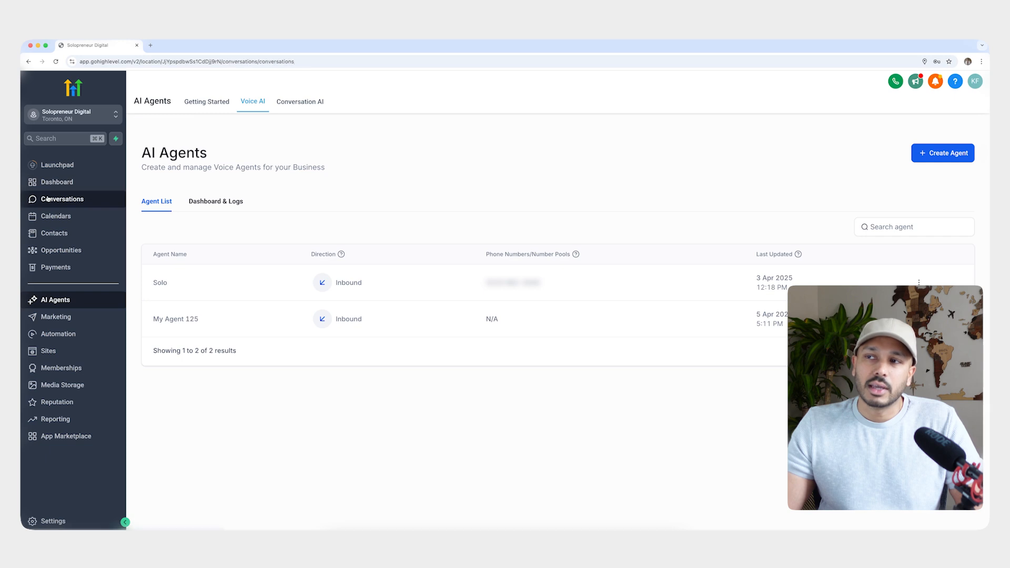
pyautogui.click(55, 317)
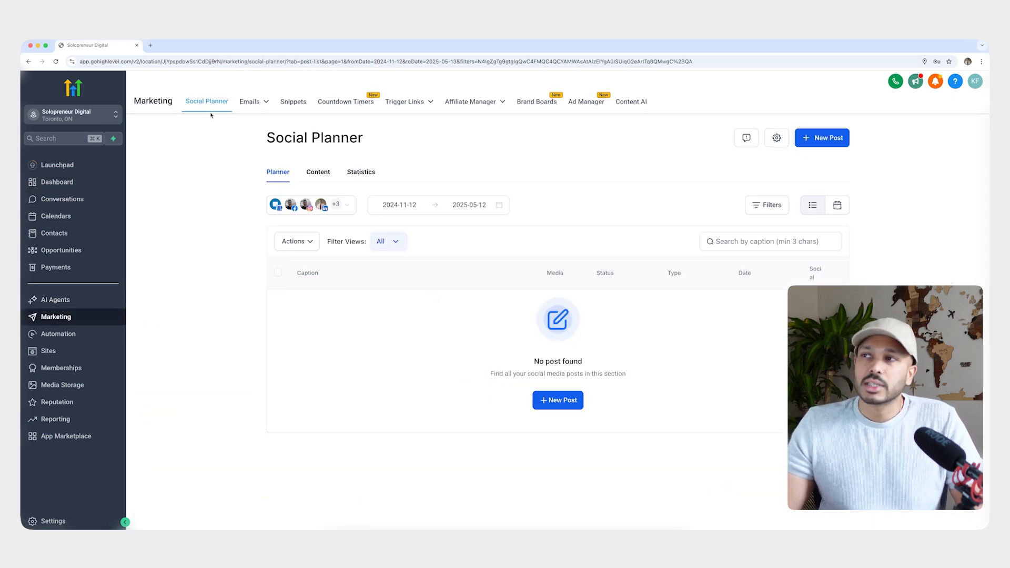
# Step: Browse Marketing's Emails campaigns, Affiliate Manager dashboard and Ad Manager
pyautogui.click(251, 101)
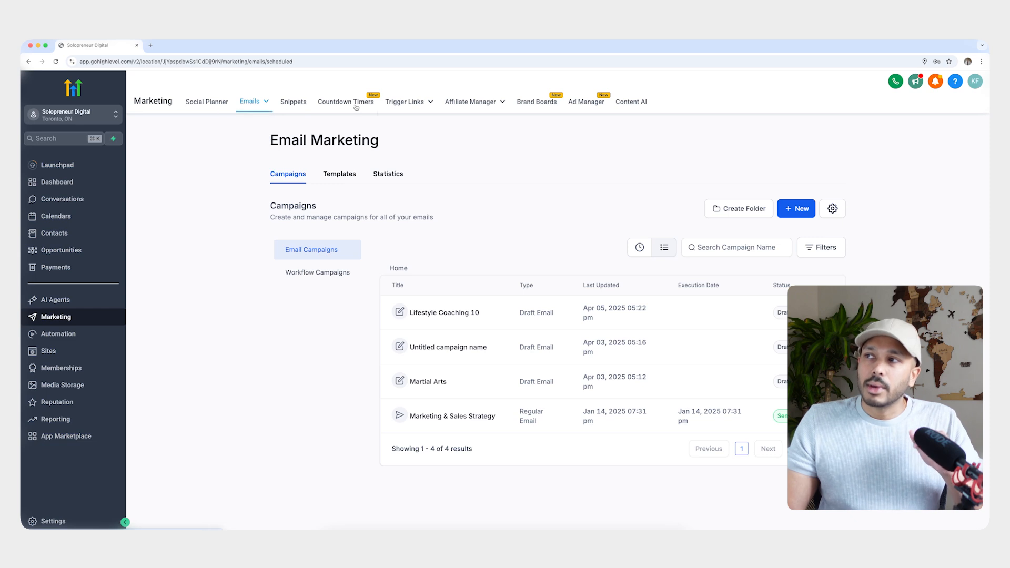
pyautogui.click(471, 101)
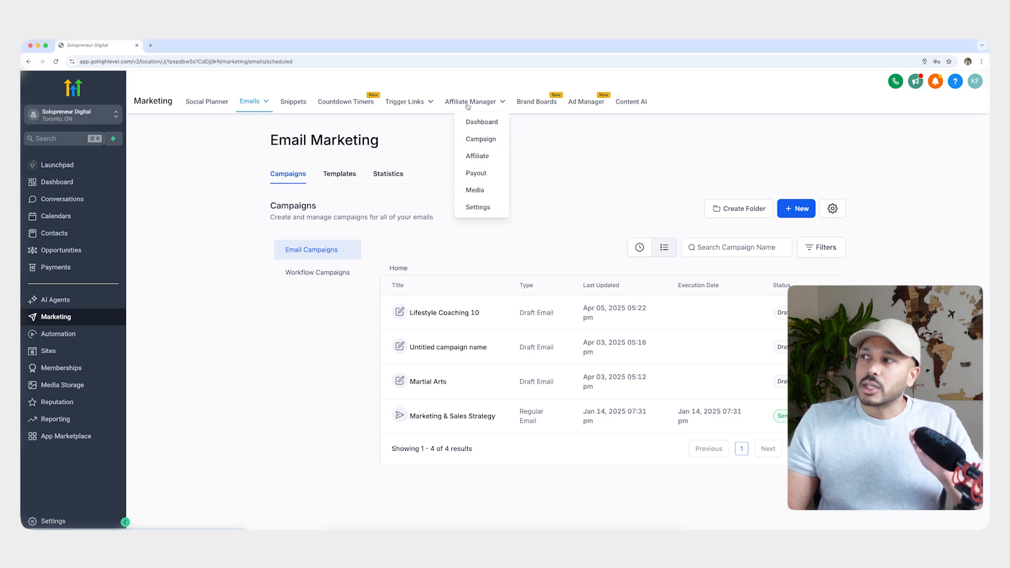
pyautogui.click(482, 122)
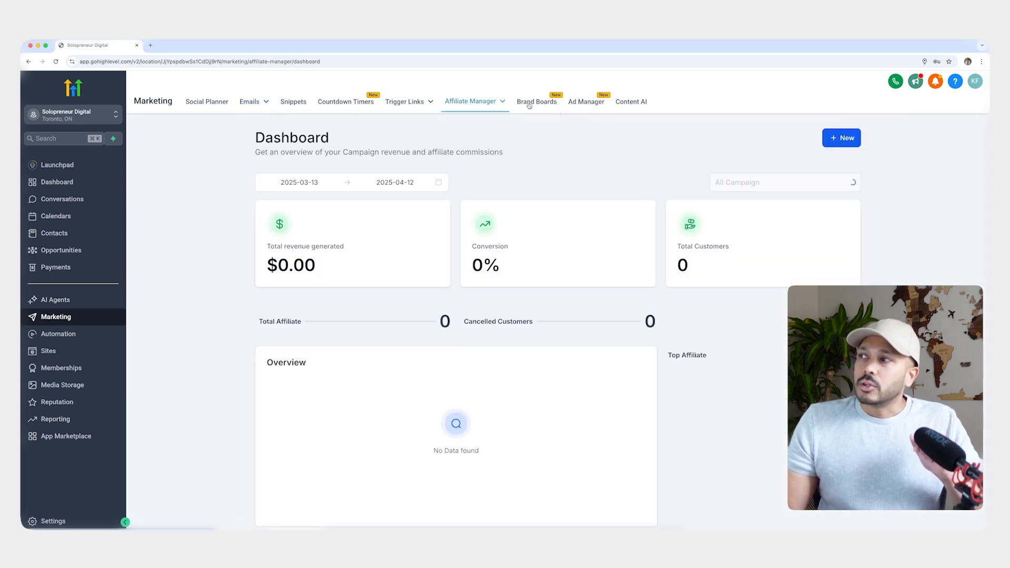
pyautogui.click(586, 101)
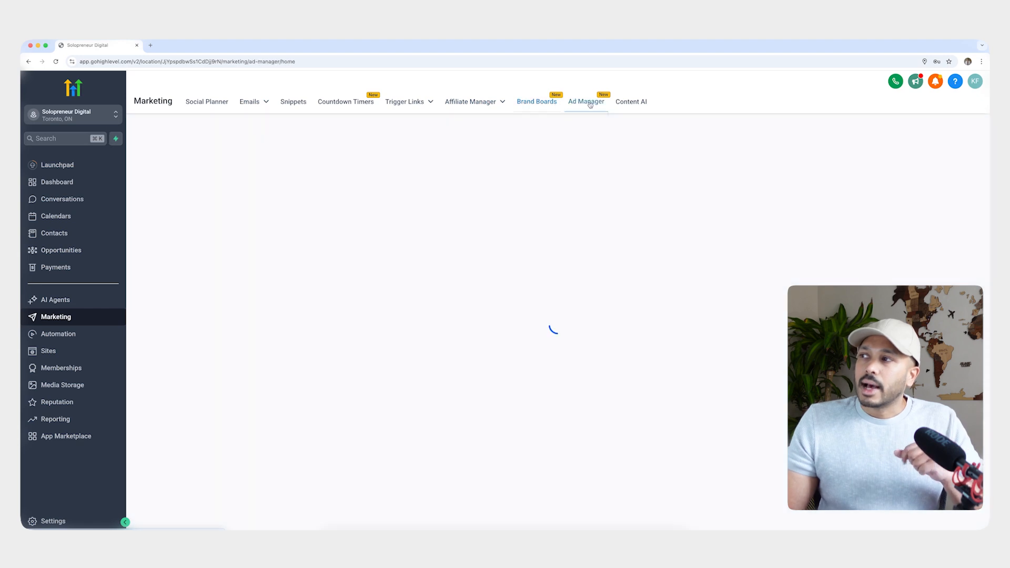
# Step: Reach the Sites module's Funnels list of eight funnels
pyautogui.click(586, 102)
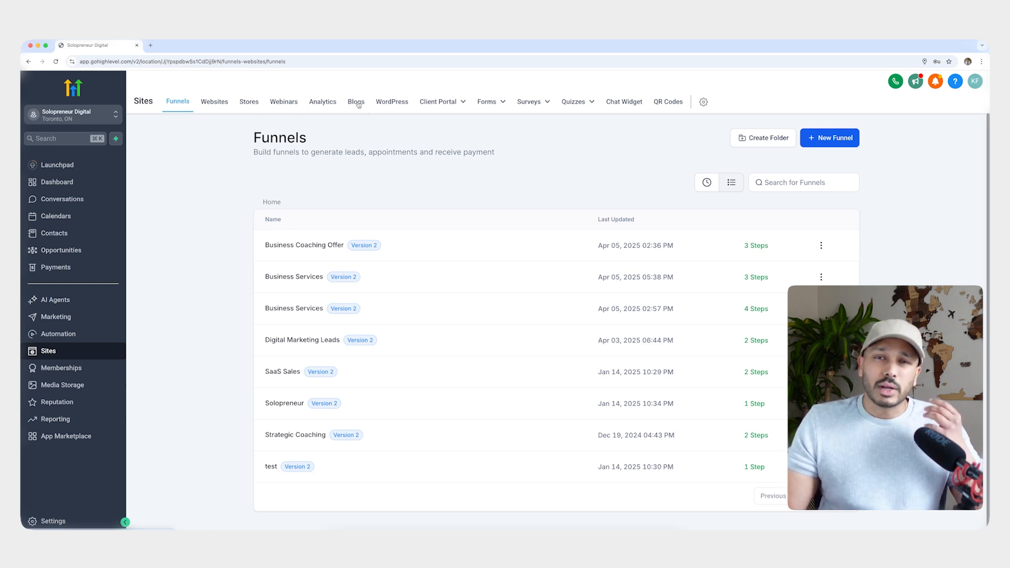
# Step: View the Memberships client portal dashboard with 0 invited, 2 users and the portal URL
pyautogui.click(441, 101)
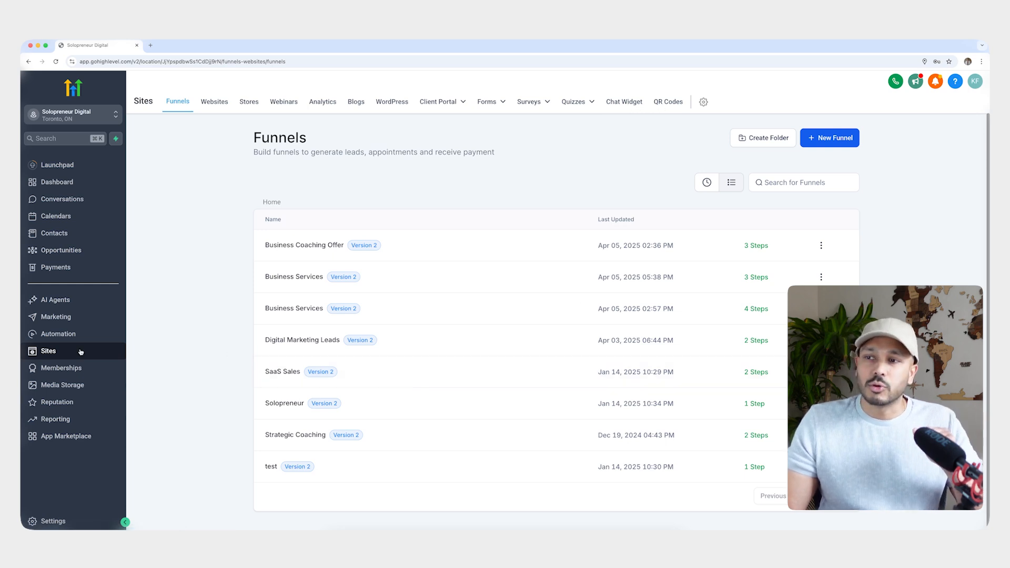
pyautogui.click(62, 369)
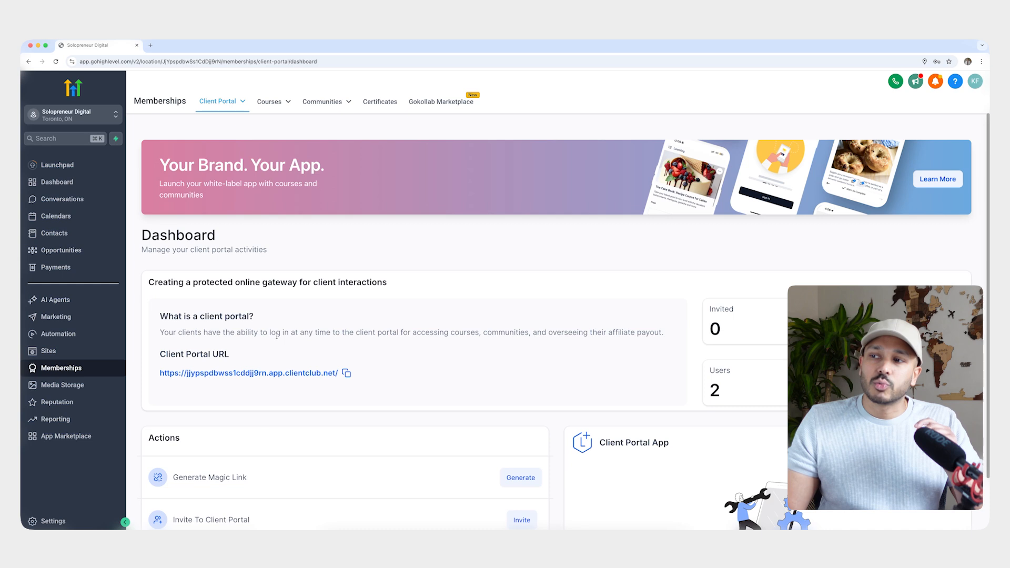
pyautogui.scroll(-3)
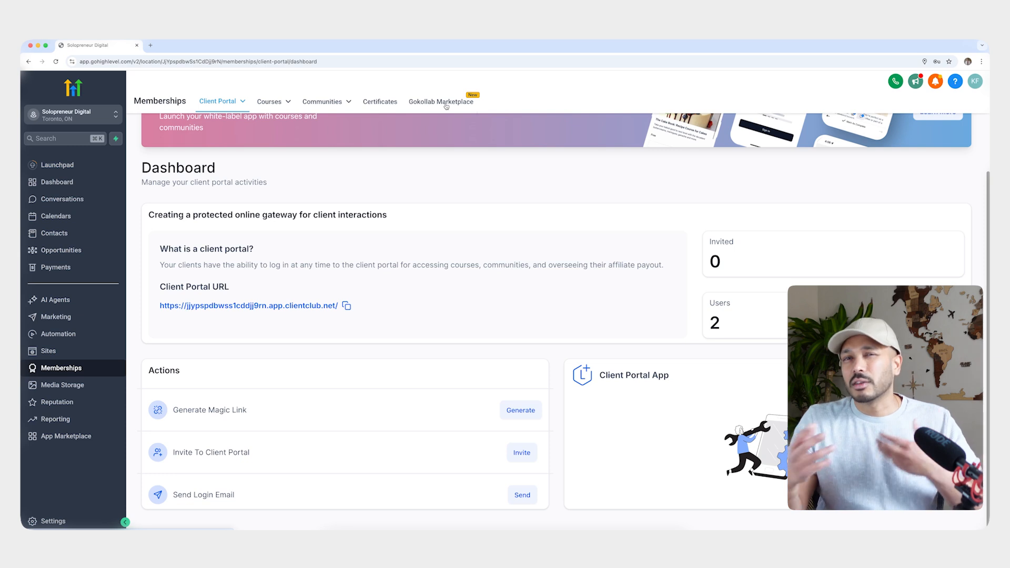
pyautogui.moveTo(62, 386)
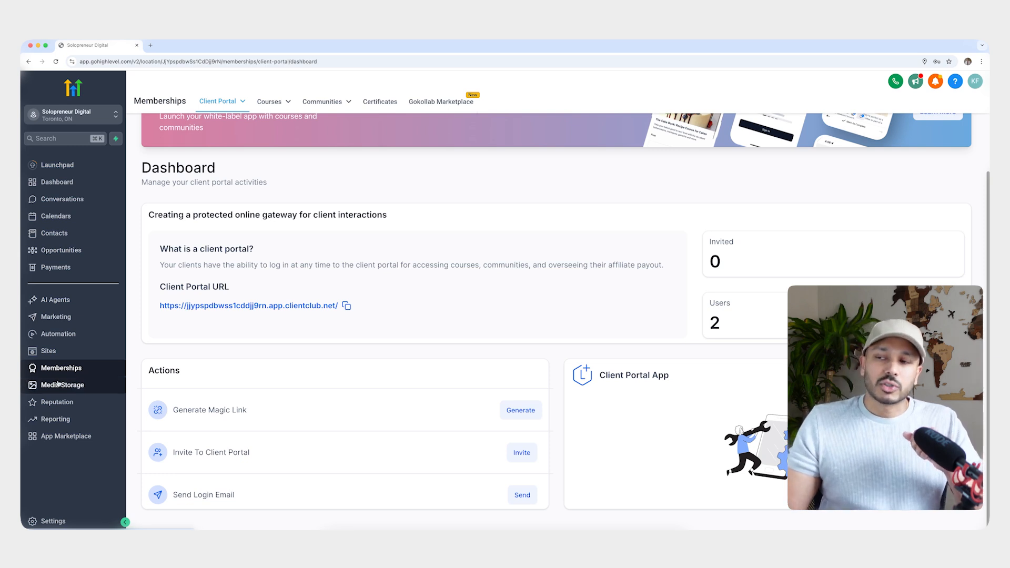
# Step: Visit Media Storage, Reputation overview, then Reporting's Custom Reports with two unscheduled reports
pyautogui.click(63, 385)
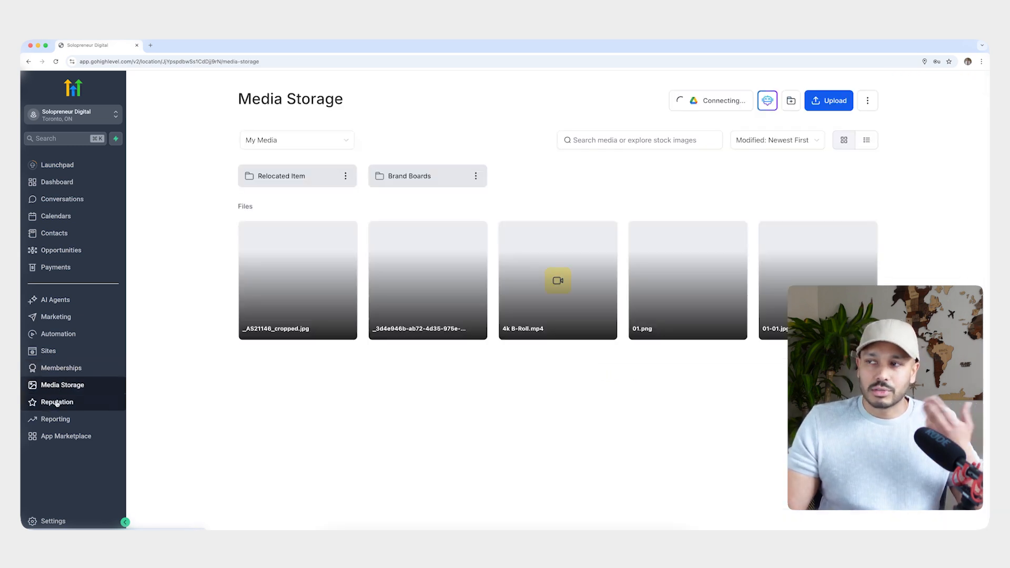
pyautogui.click(57, 402)
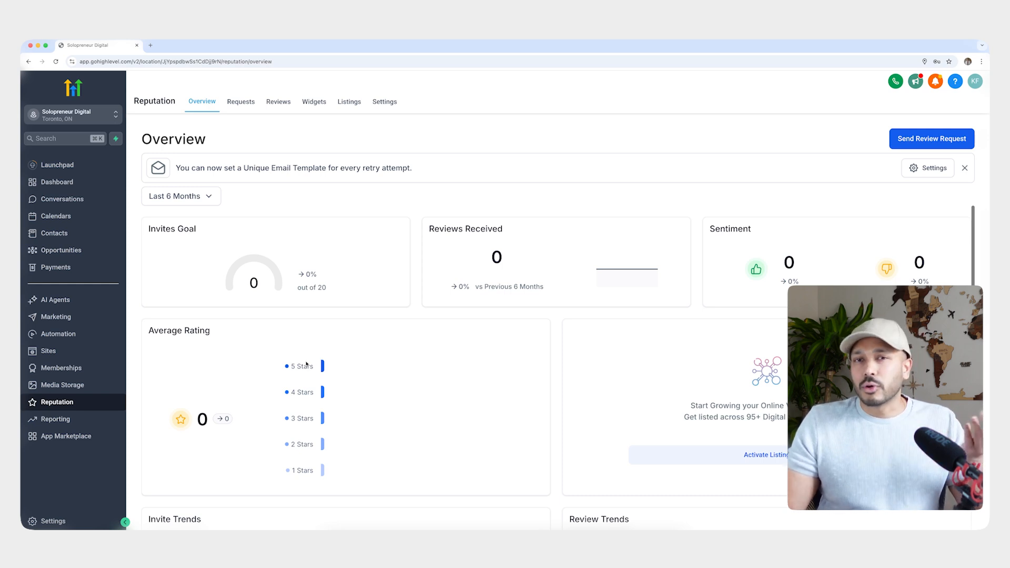
pyautogui.click(57, 418)
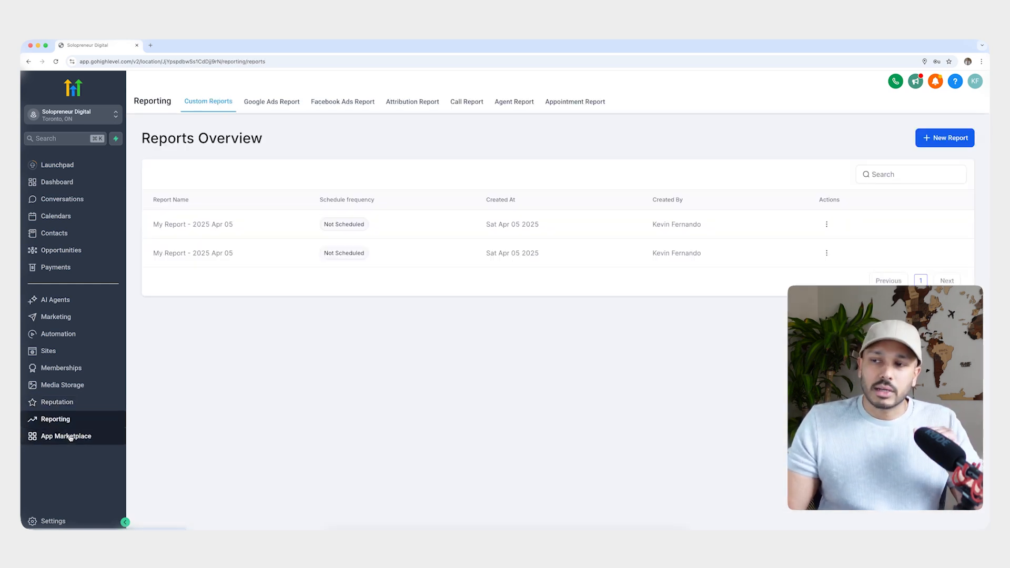
# Step: Browse the App Marketplace's All Apps list of 479 apps
pyautogui.click(65, 436)
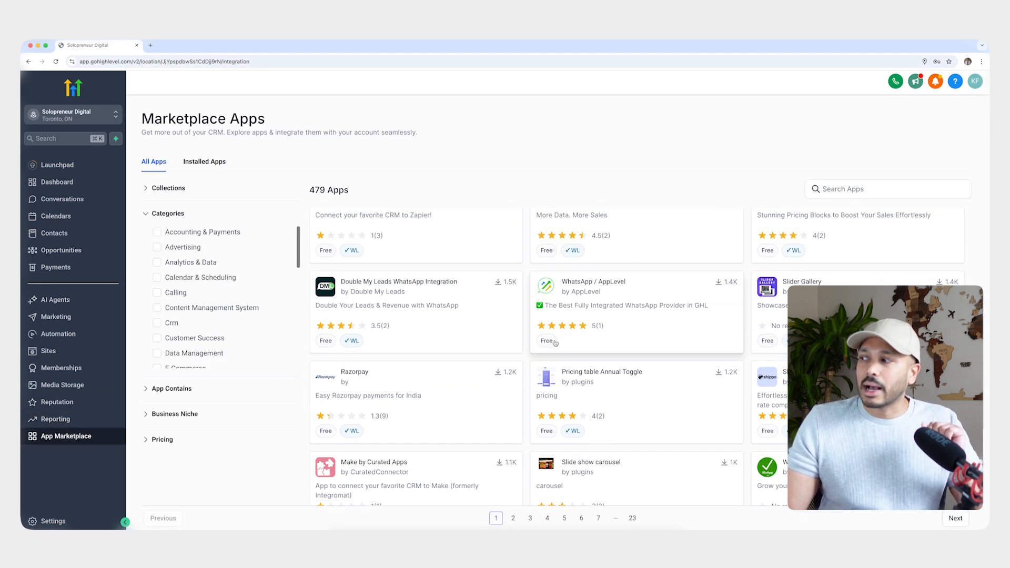
pyautogui.scroll(-3)
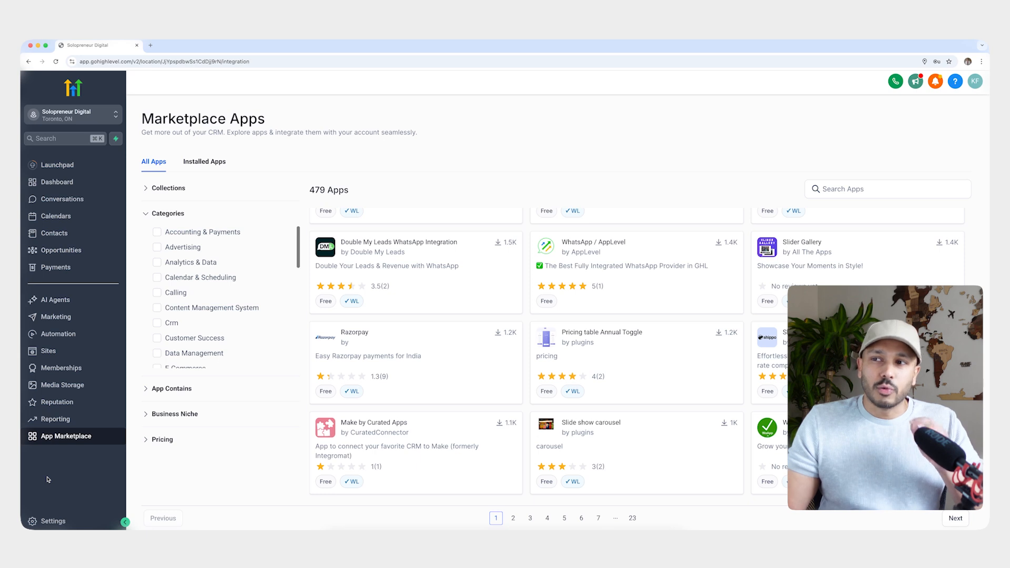
pyautogui.moveTo(56, 317)
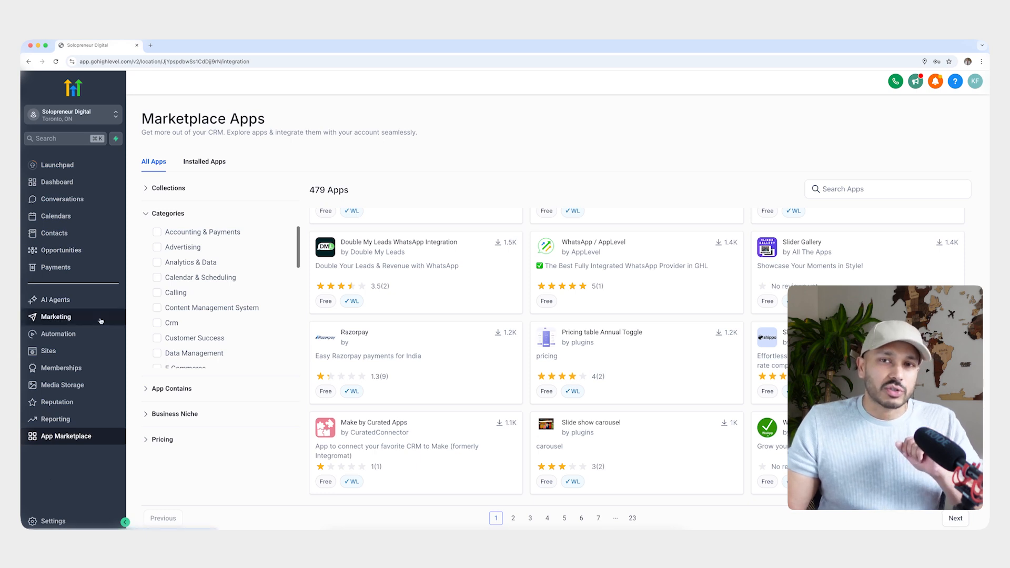